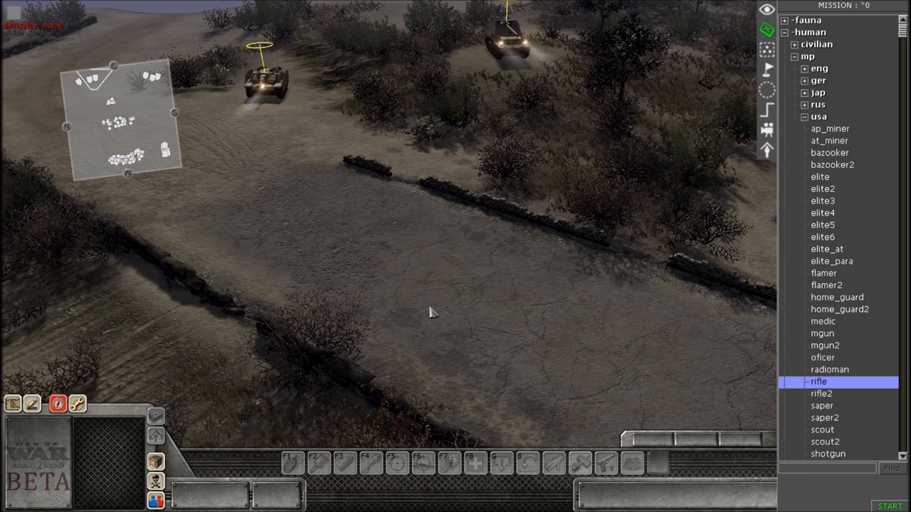
mouse_move(439, 306)
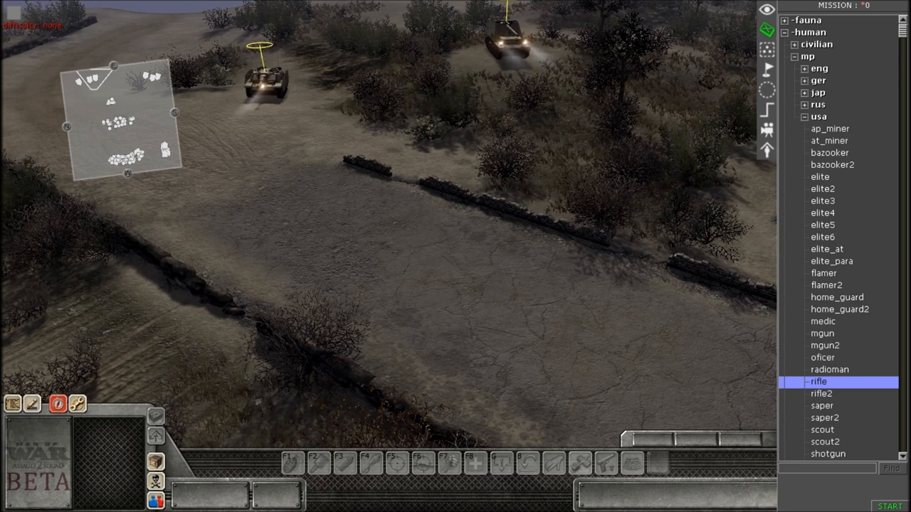
mouse_move(438, 305)
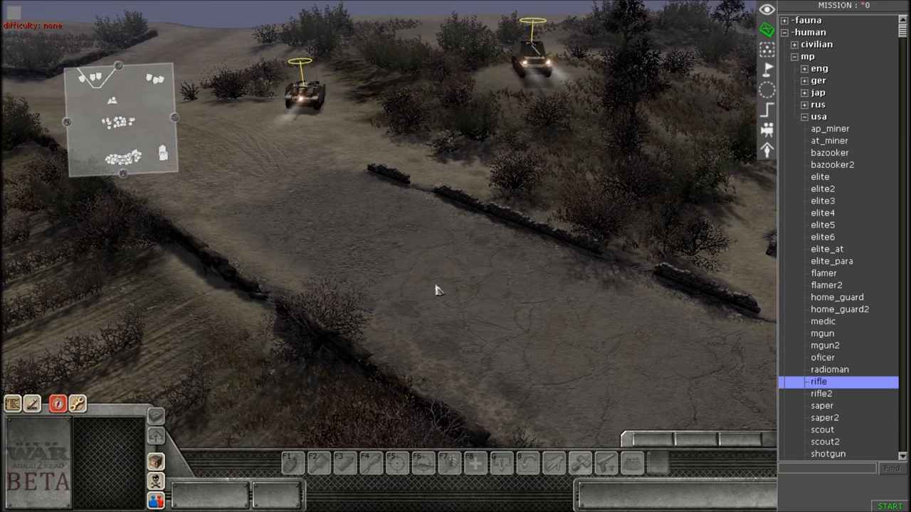
mouse_move(437, 293)
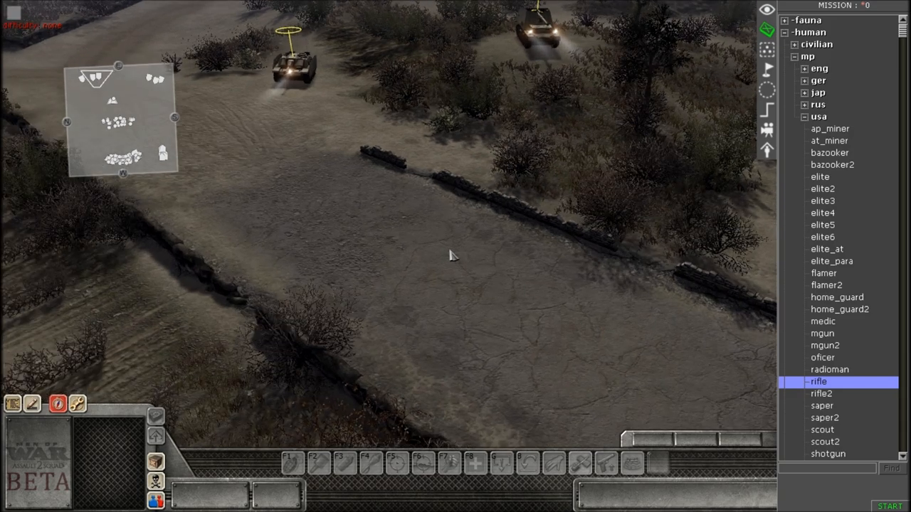
mouse_move(443, 259)
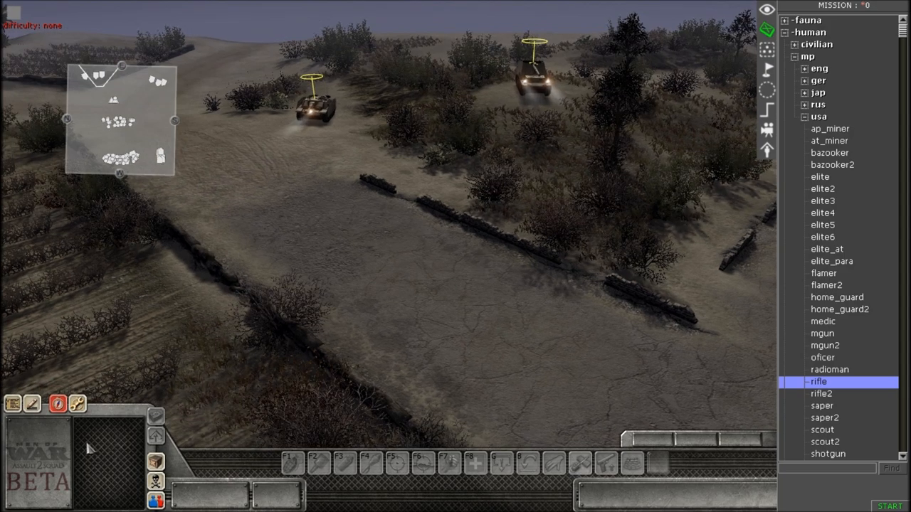
mouse_move(388, 317)
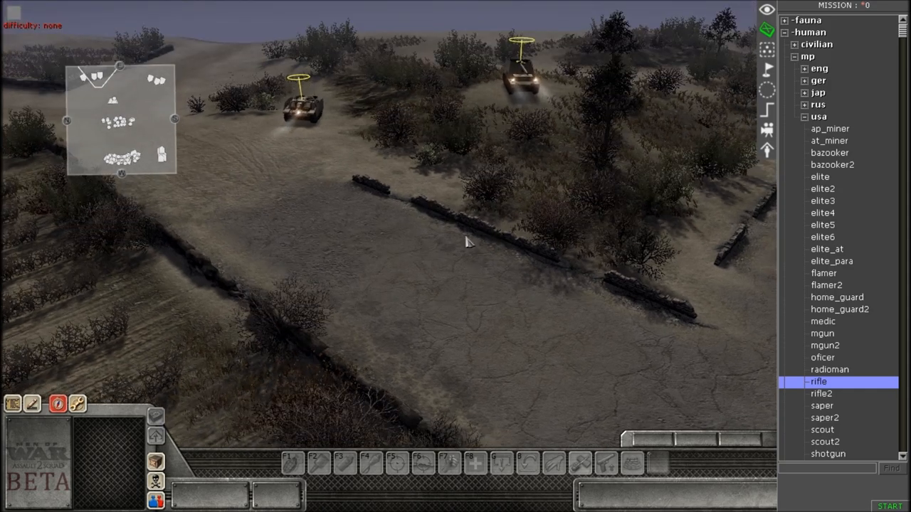
mouse_move(472, 242)
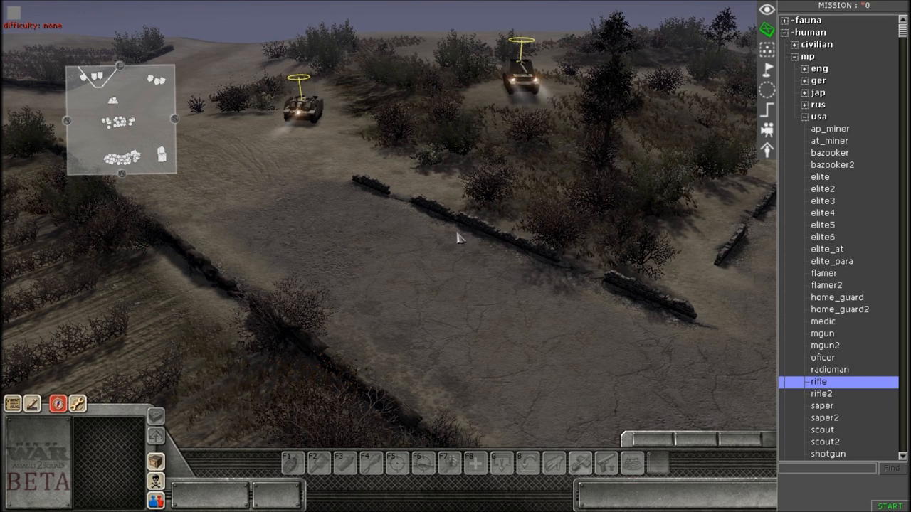
mouse_move(408, 187)
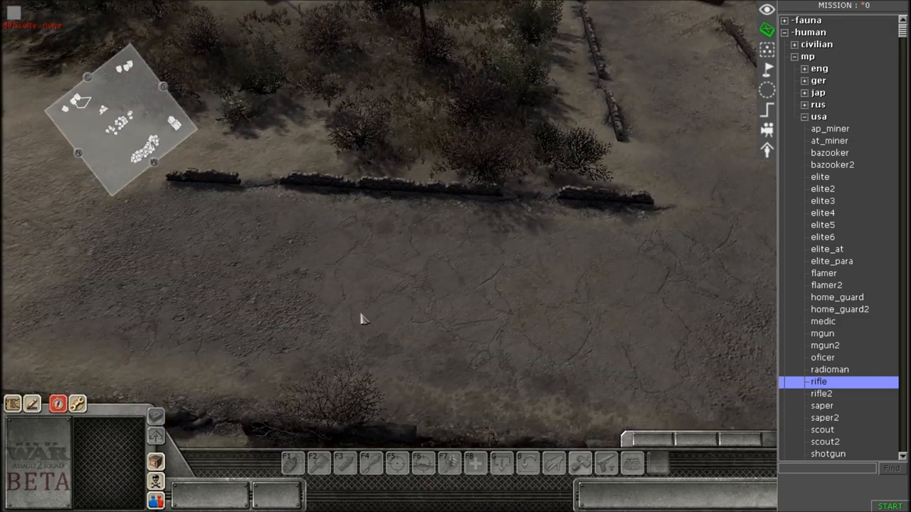
mouse_move(407, 299)
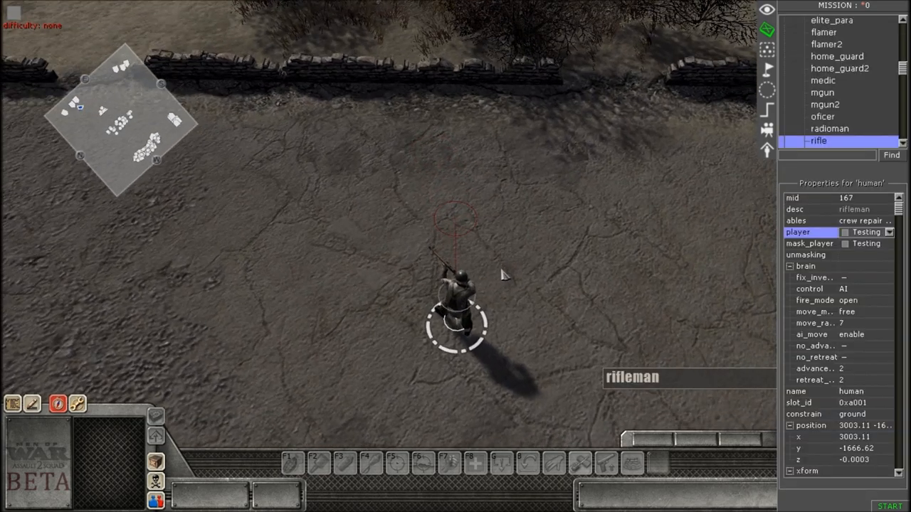
mouse_move(501, 267)
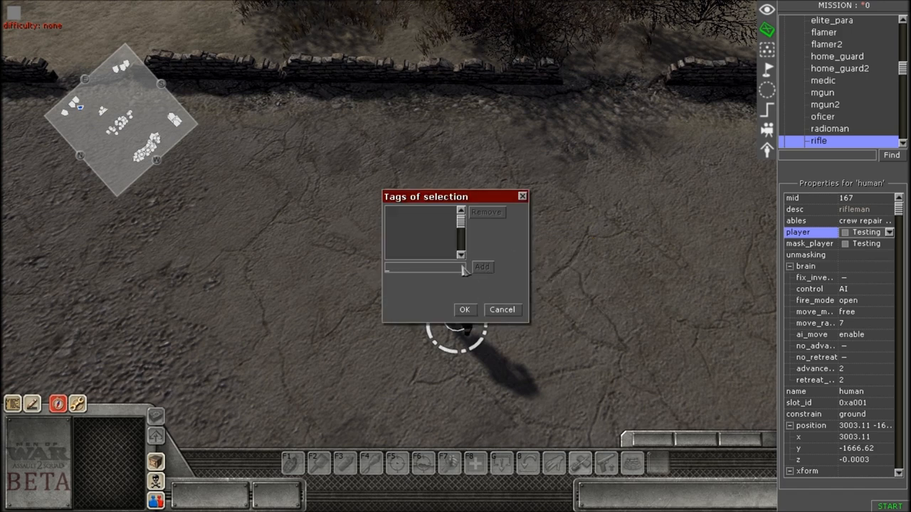
mouse_move(447, 274)
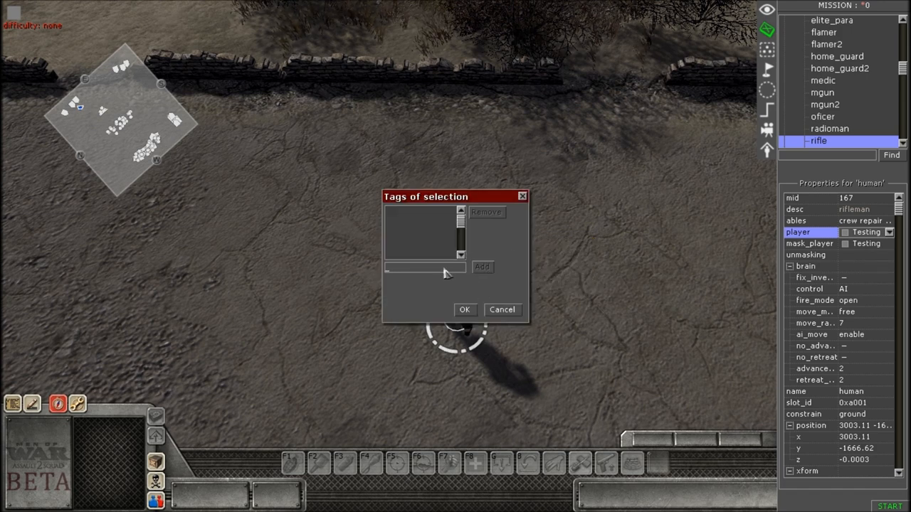
Add the 'usa' tag to the placed rifleman and confirm the tag list.
type("usa")
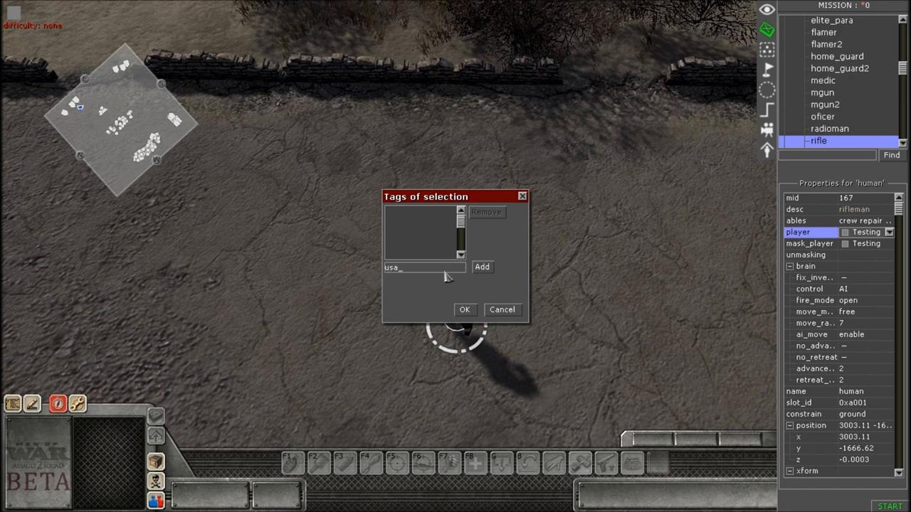
left_click(482, 267)
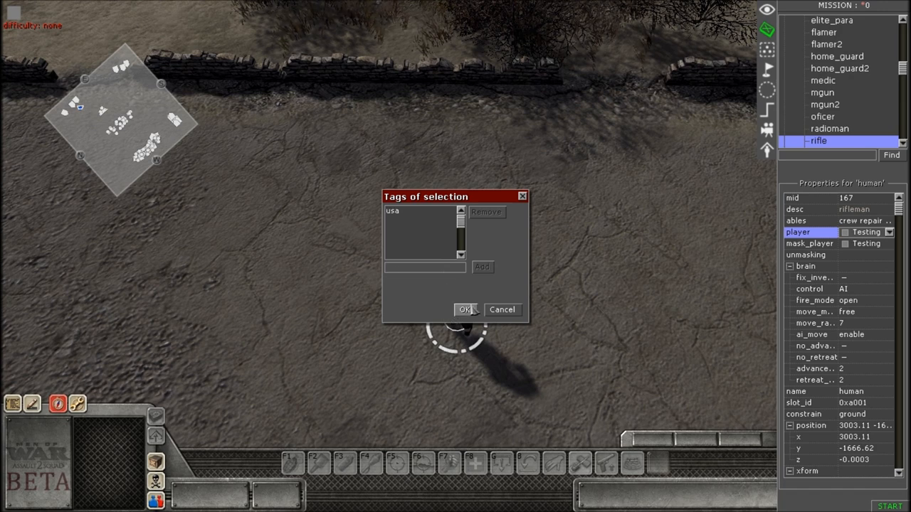
left_click(465, 308)
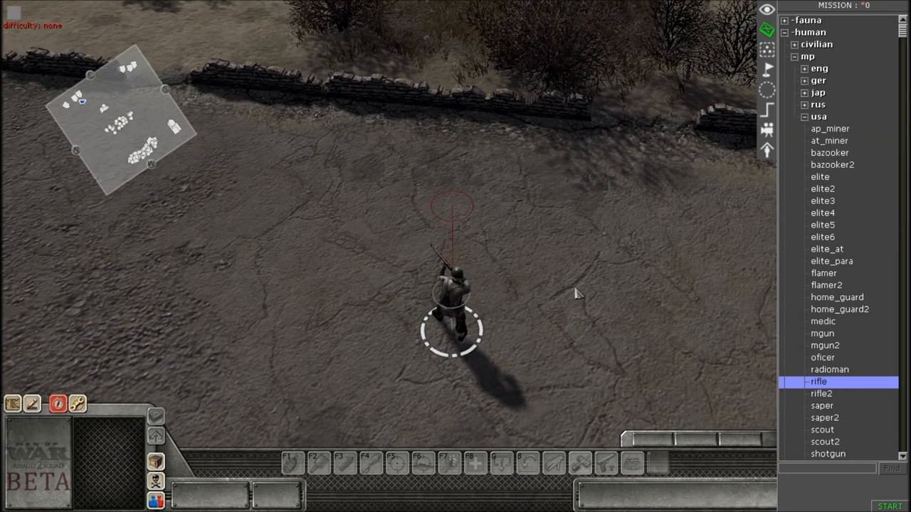
mouse_move(767, 143)
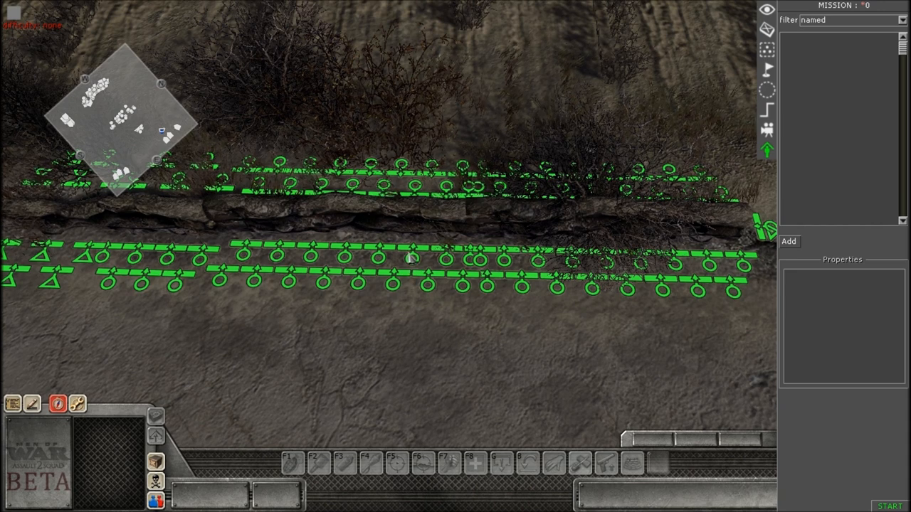
Select a cover point along the stone wall and type its name.
left_click(412, 258)
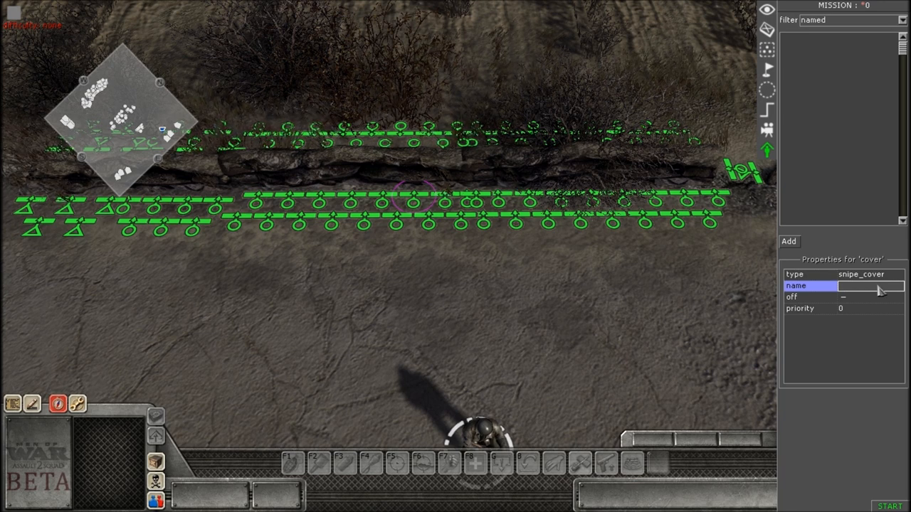
type("co")
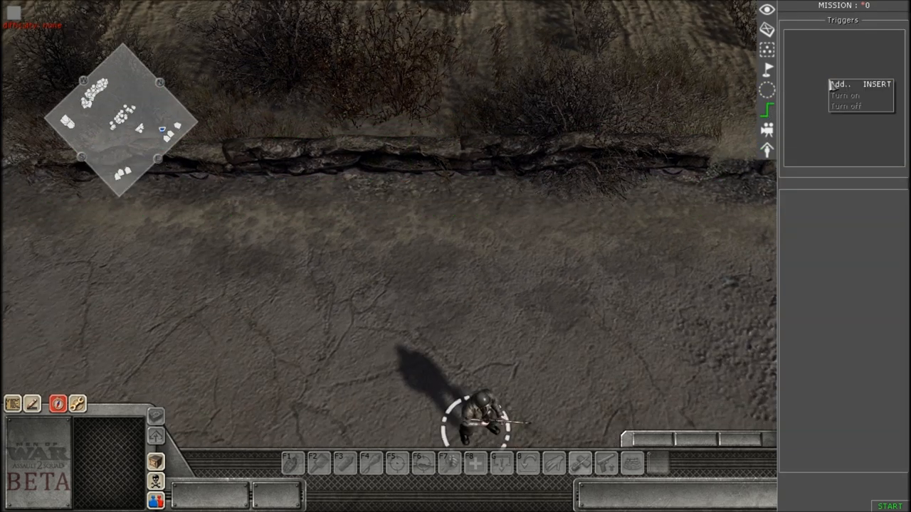
Create a new trigger named 'cover' containing an actor_to_cover command.
left_click(841, 84)
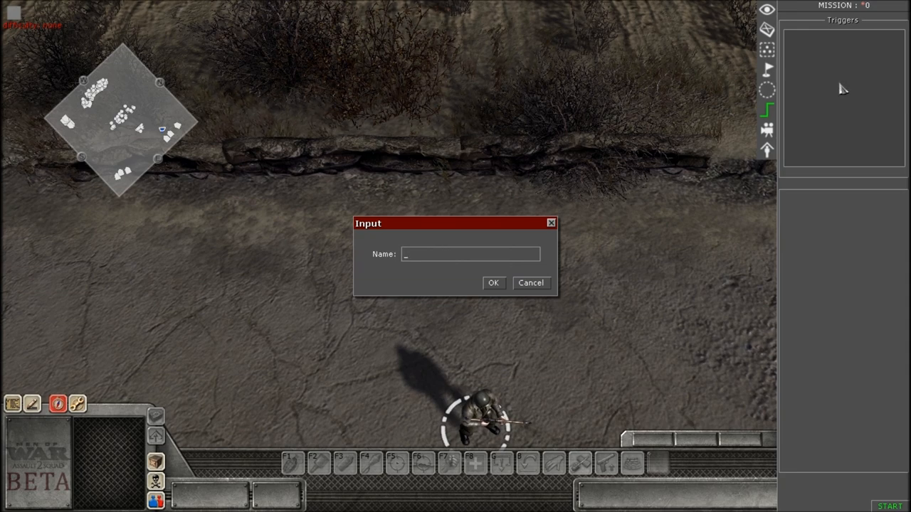
type("cov")
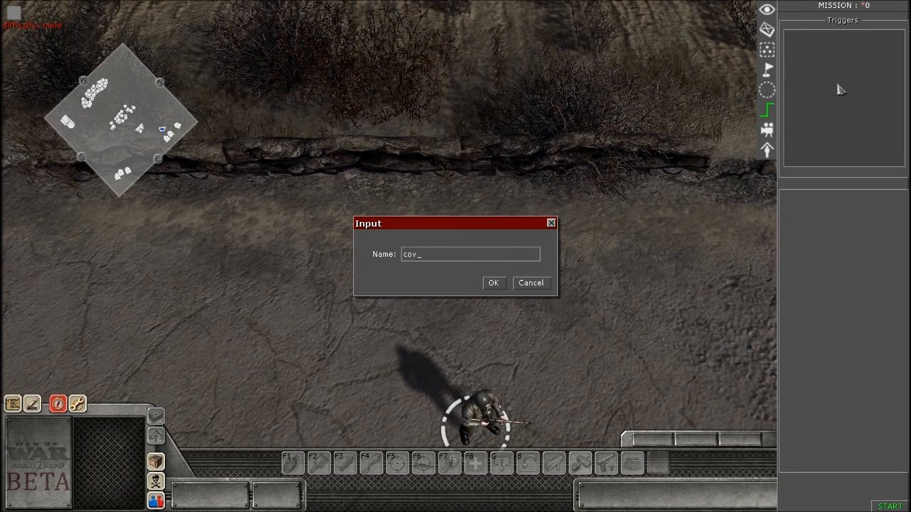
left_click(493, 283)
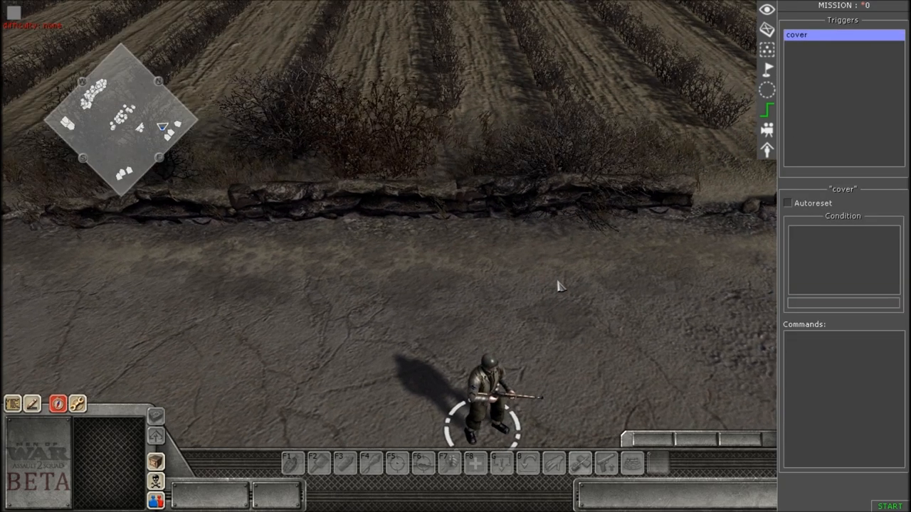
right_click(842, 395)
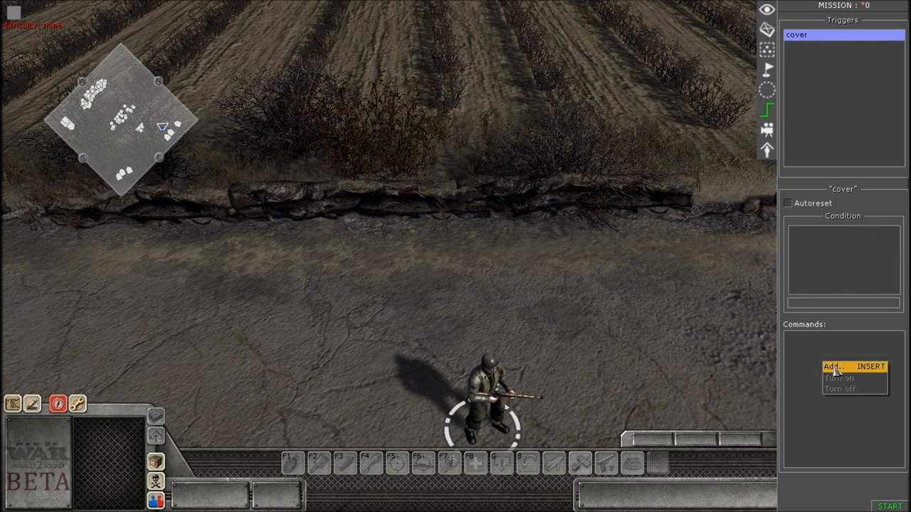
left_click(833, 366)
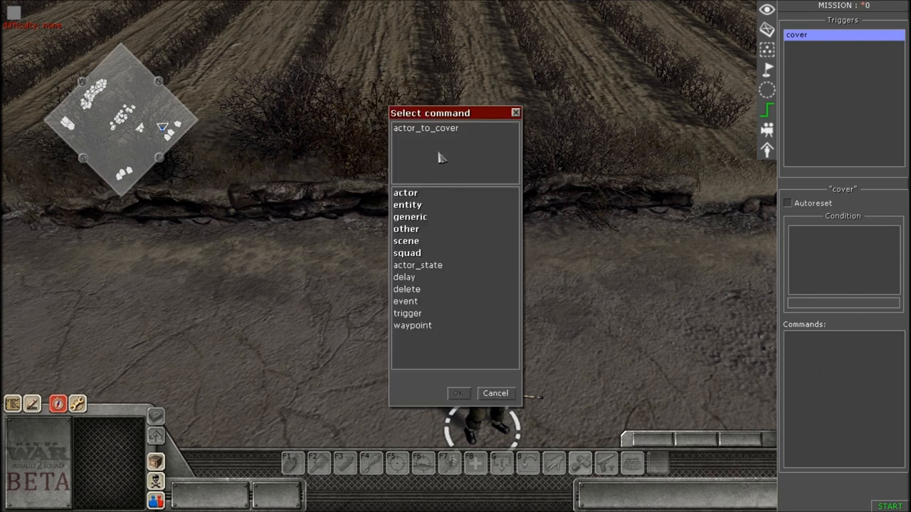
mouse_move(417, 199)
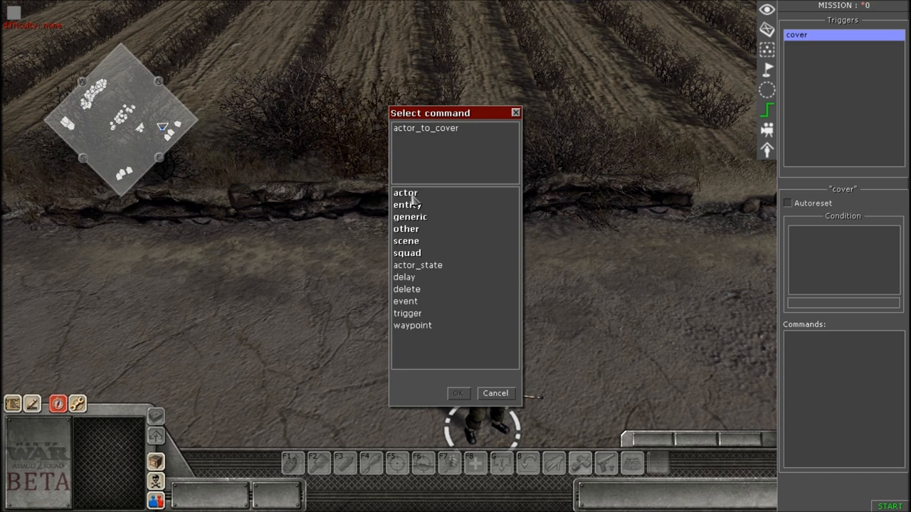
left_click(405, 193)
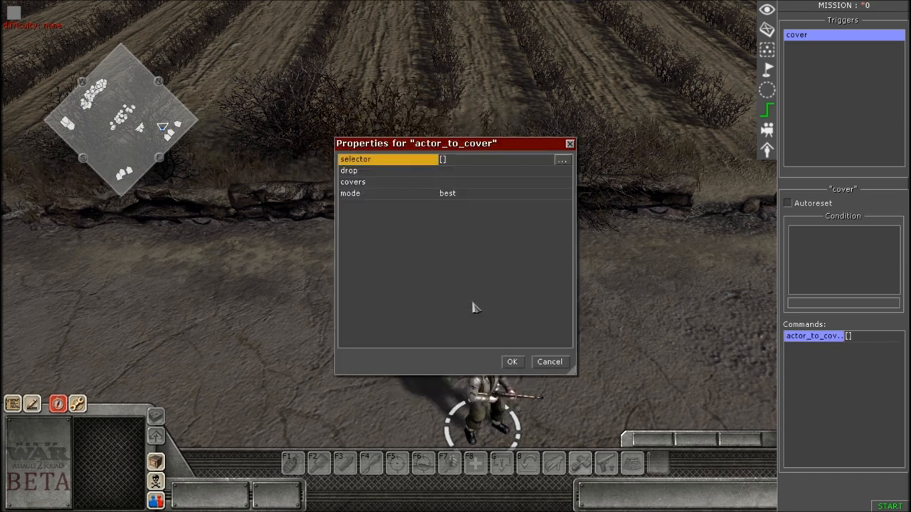
mouse_move(580, 165)
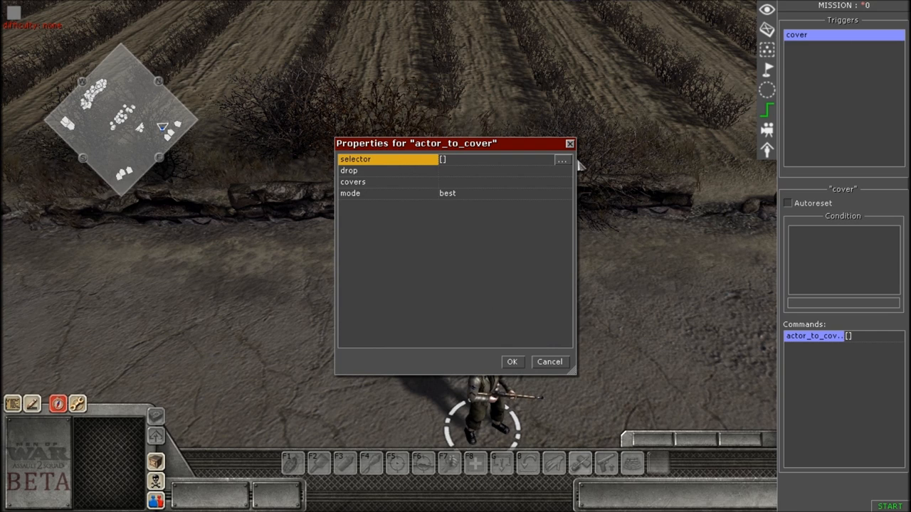
mouse_move(561, 160)
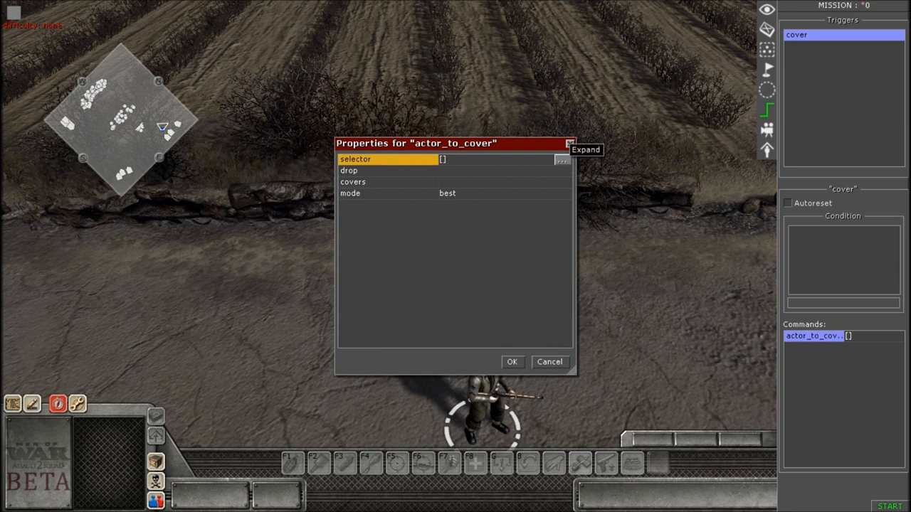
Set the actor_to_cover selector to target units tagged usa.
left_click(561, 159)
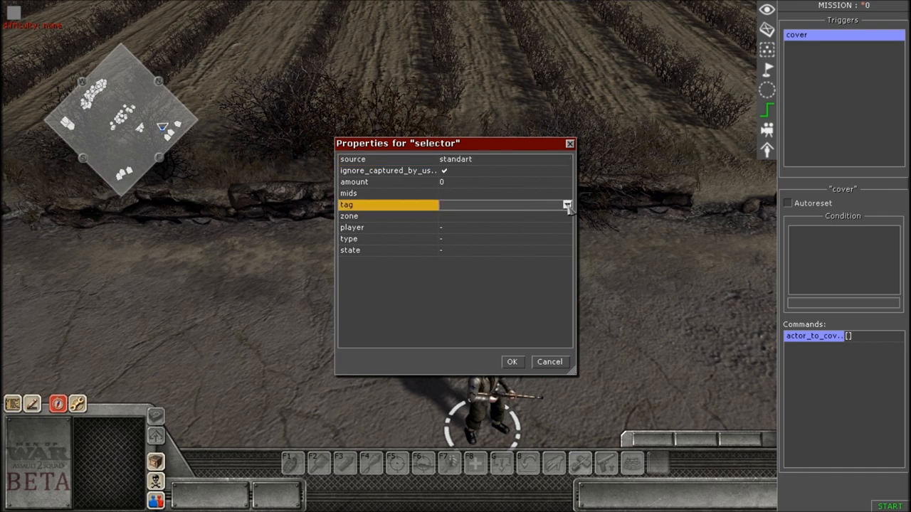
left_click(567, 205)
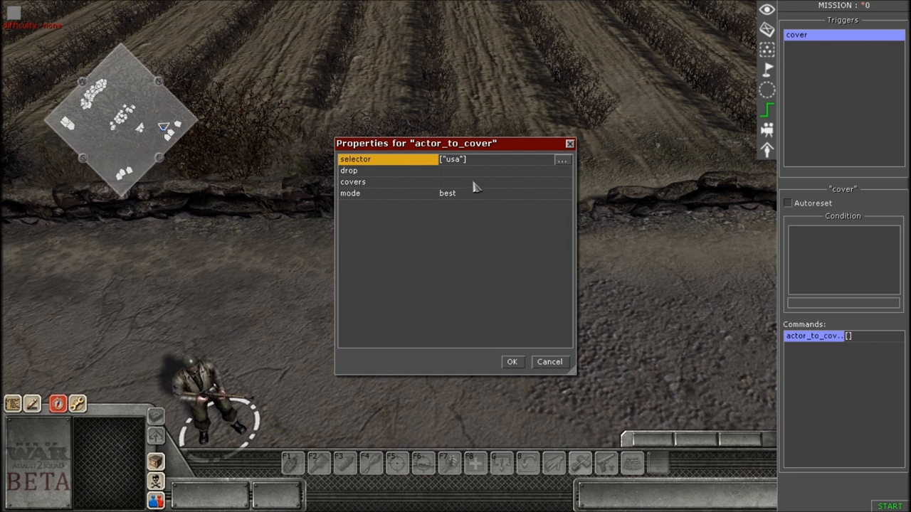
left_click(388, 181)
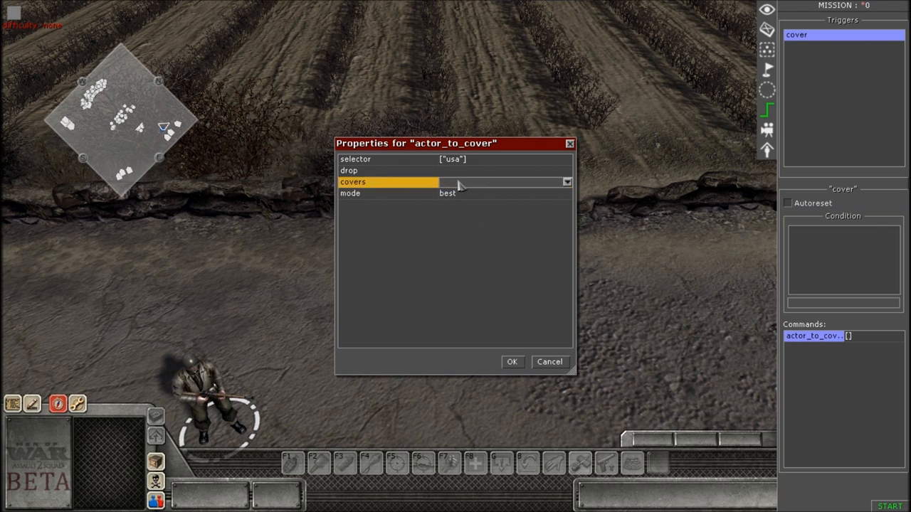
Tick cover1 in the actor_to_cover covers list.
left_click(566, 182)
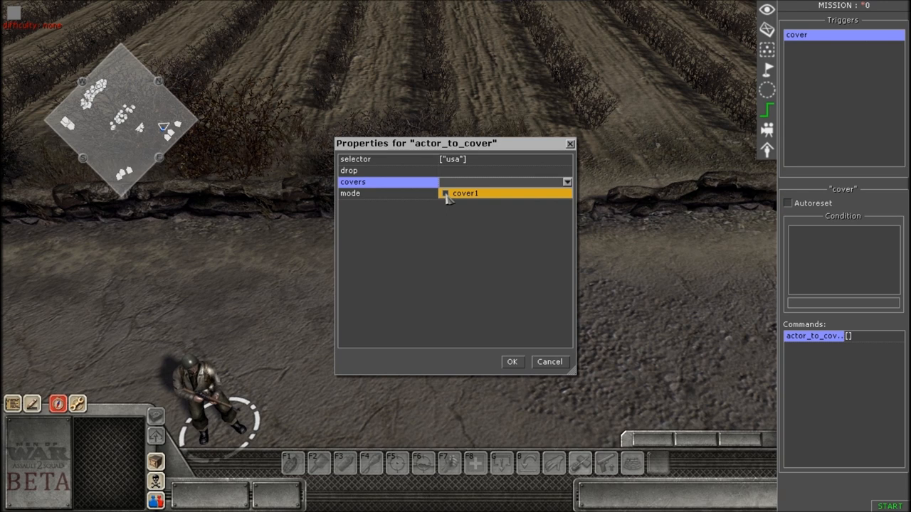
left_click(465, 193)
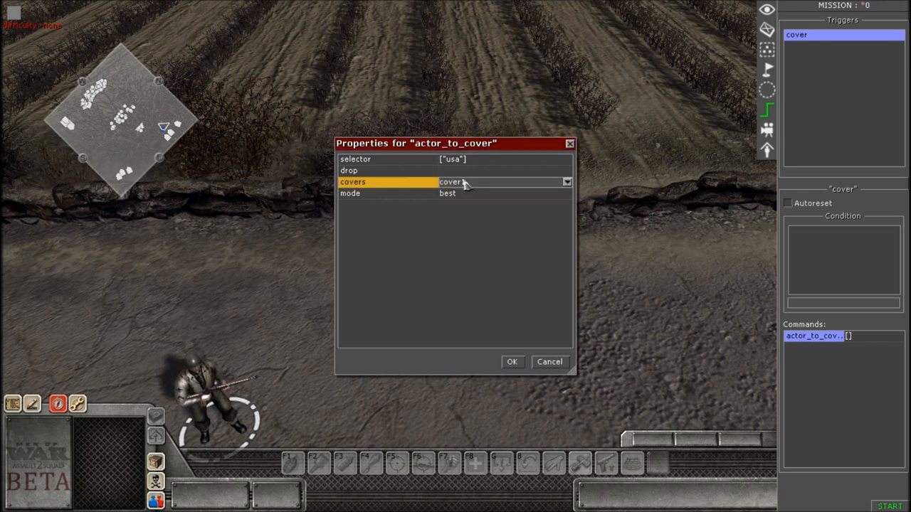
left_click(567, 182)
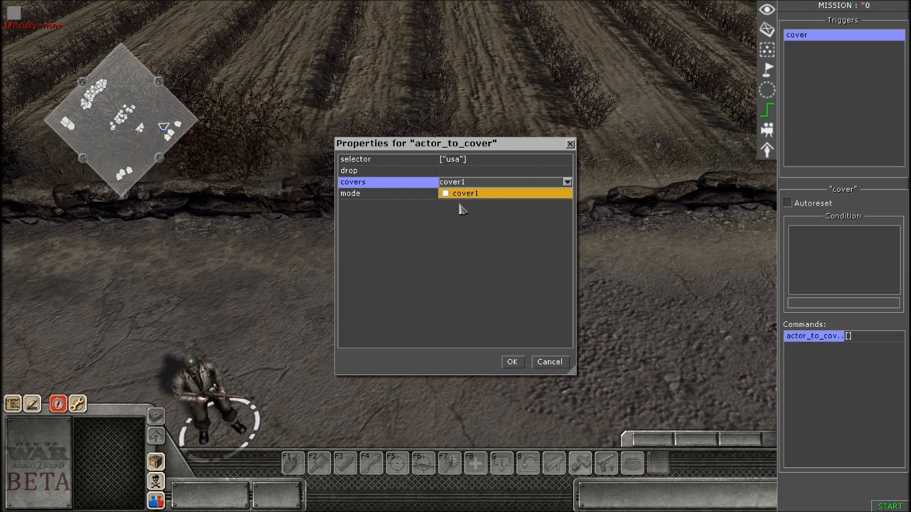
mouse_move(466, 242)
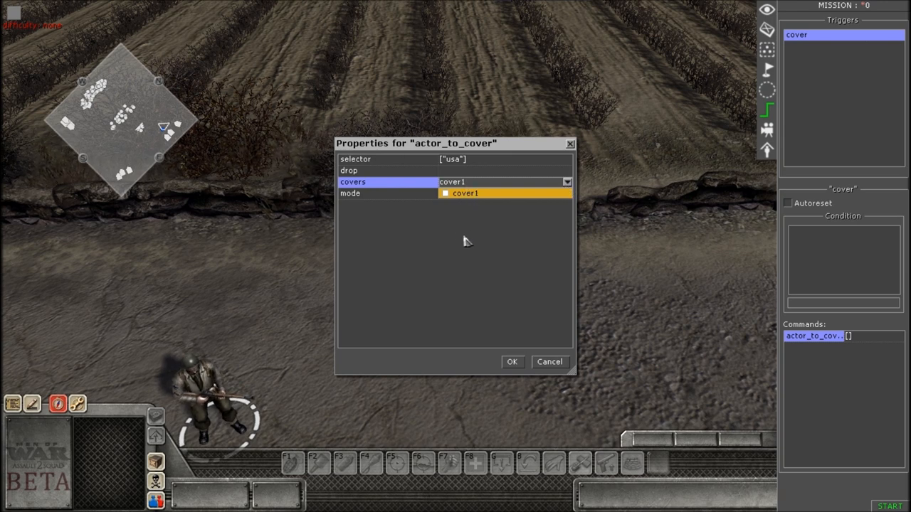
mouse_move(460, 283)
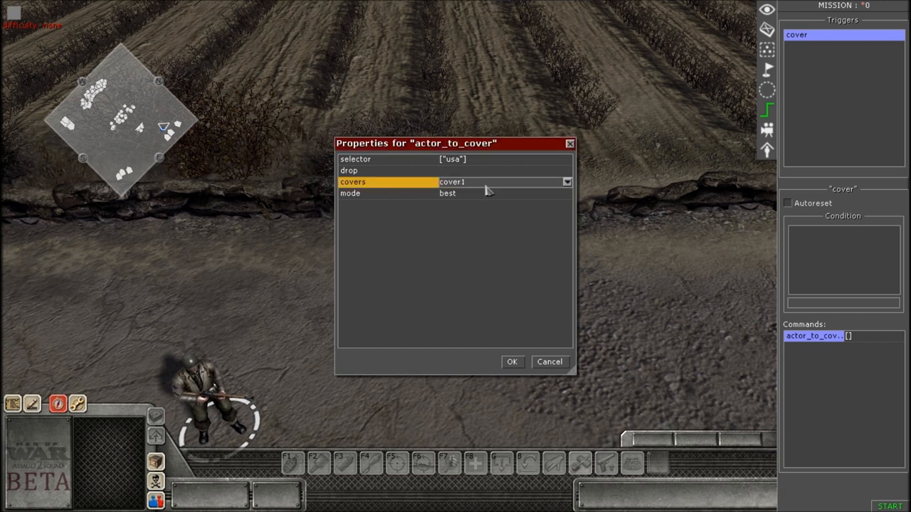
mouse_move(459, 222)
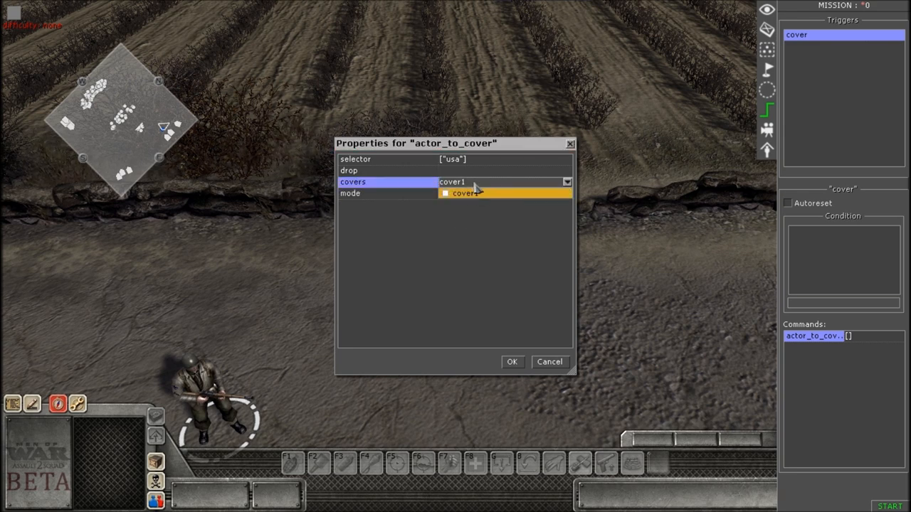
left_click(462, 193)
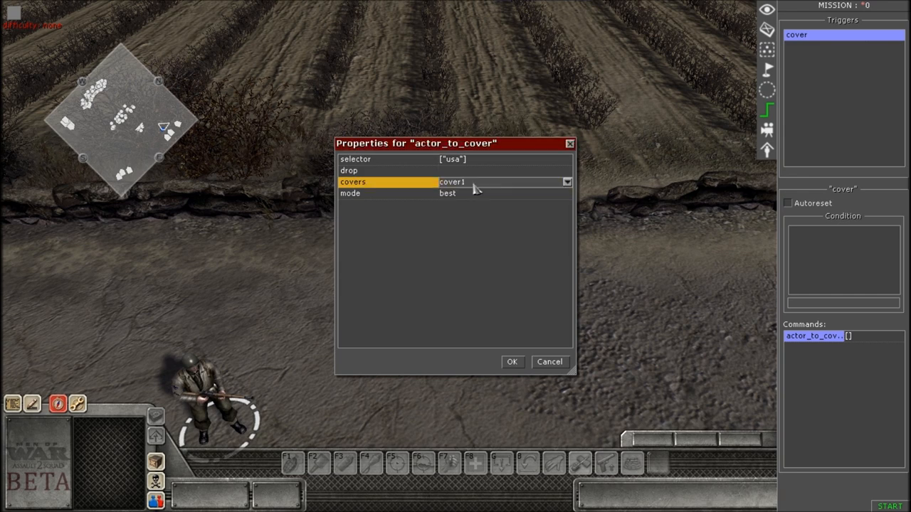
left_click(565, 192)
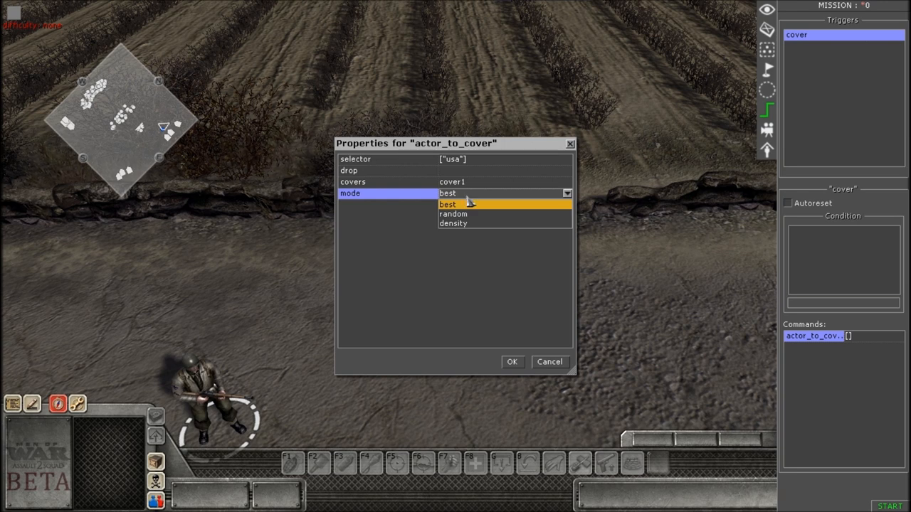
mouse_move(453, 214)
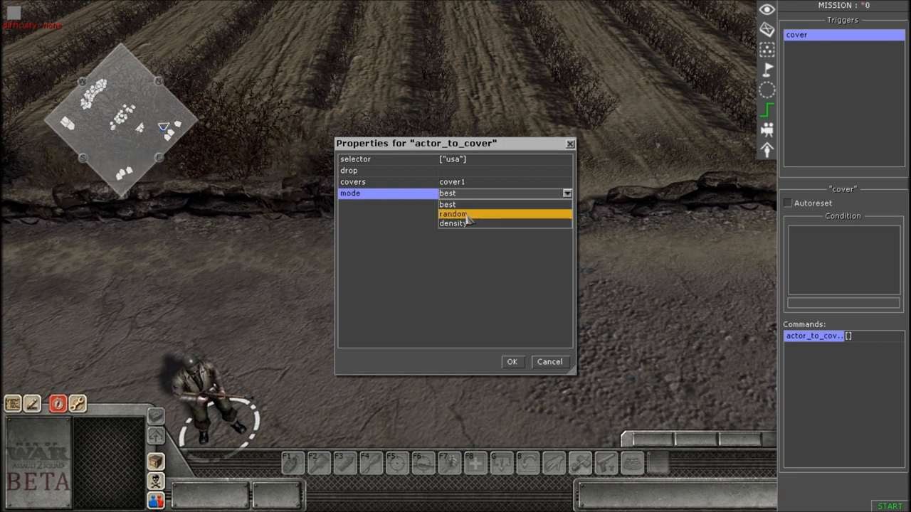
left_click(449, 204)
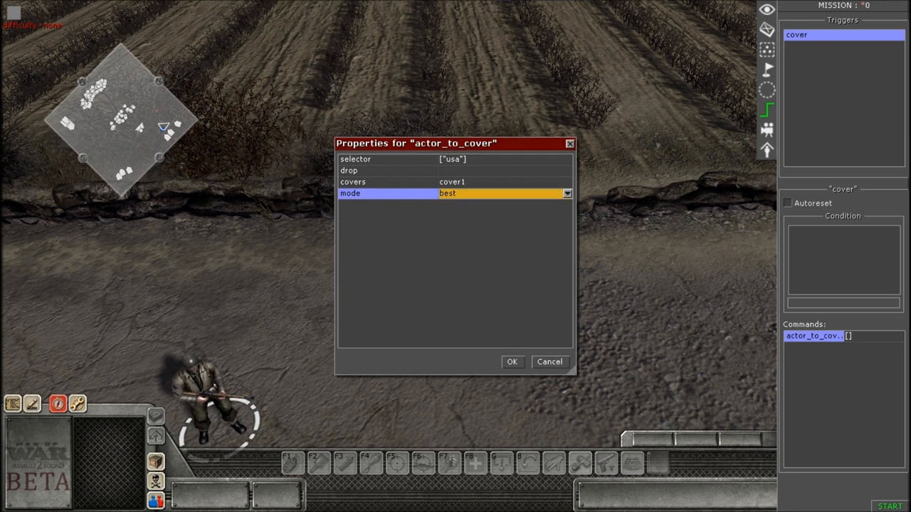
mouse_move(469, 252)
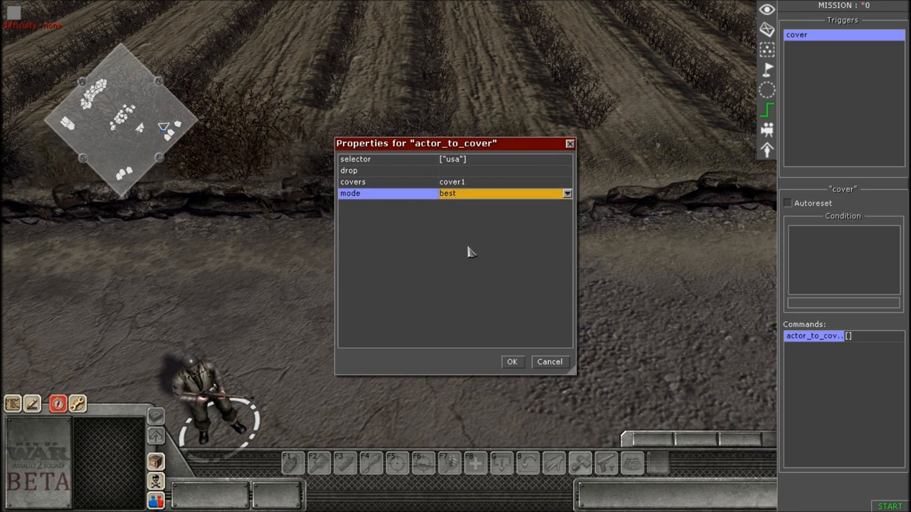
left_click(566, 193)
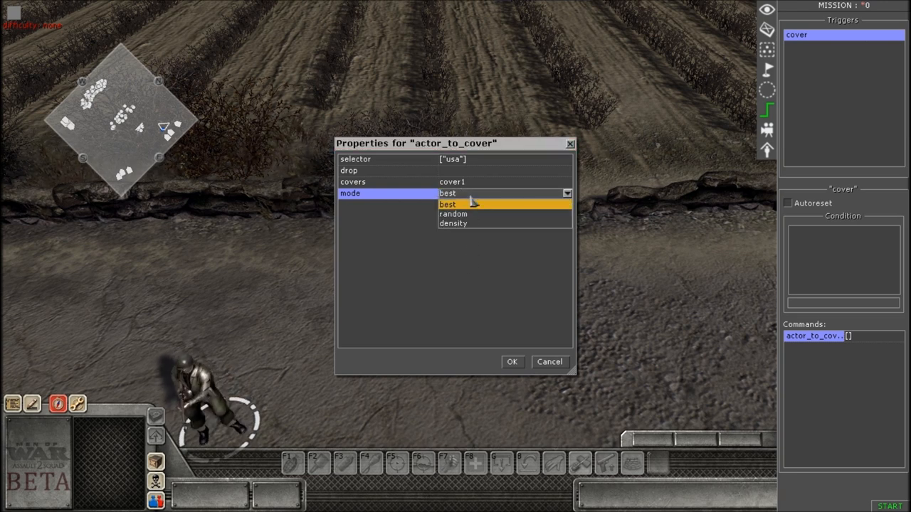
mouse_move(453, 213)
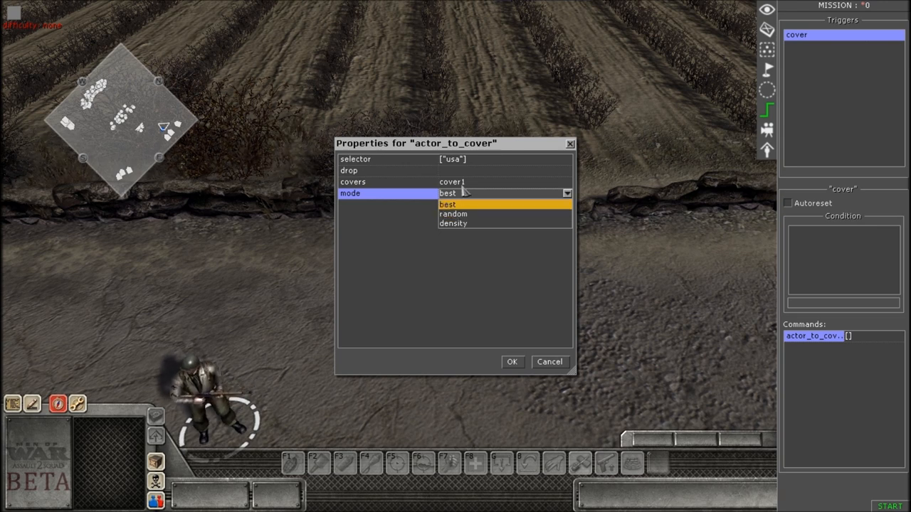
mouse_move(453, 223)
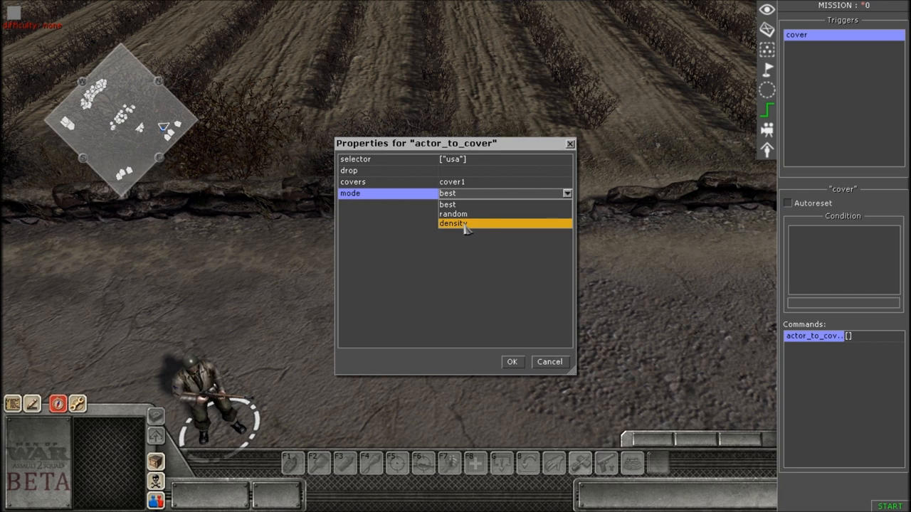
left_click(453, 223)
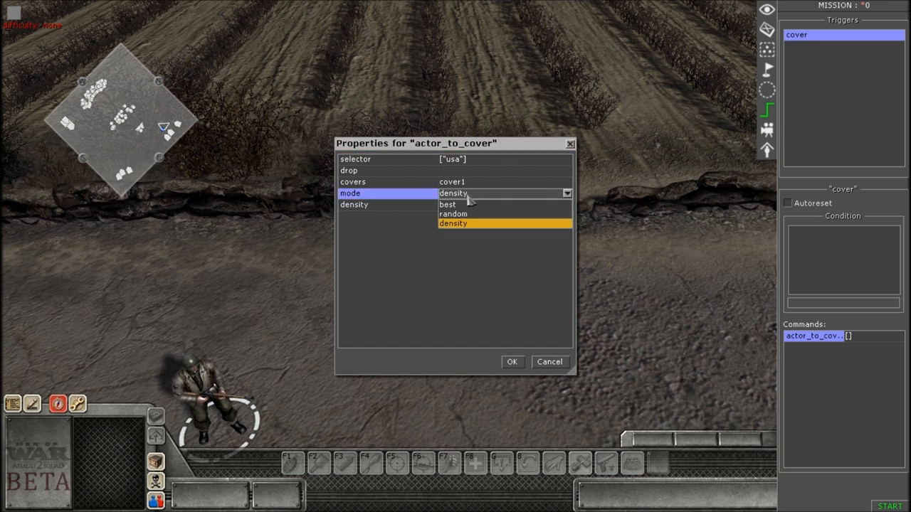
mouse_move(454, 214)
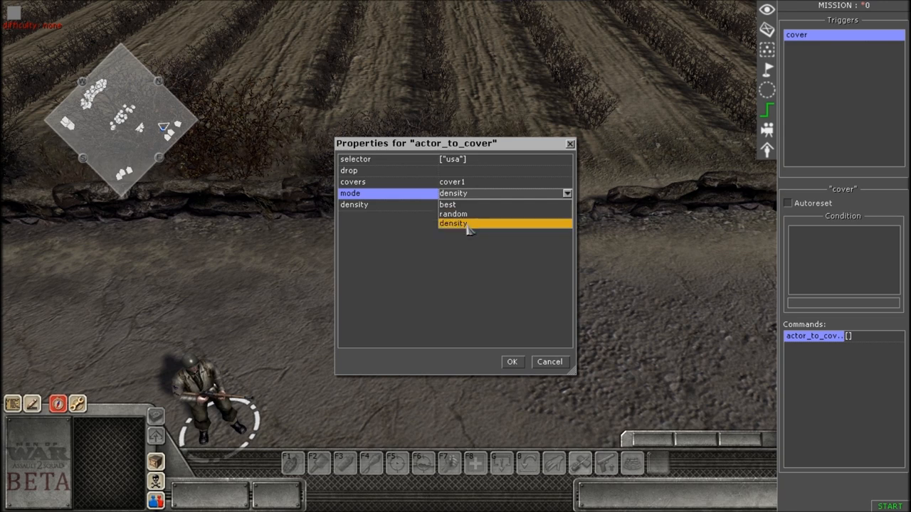
left_click(454, 222)
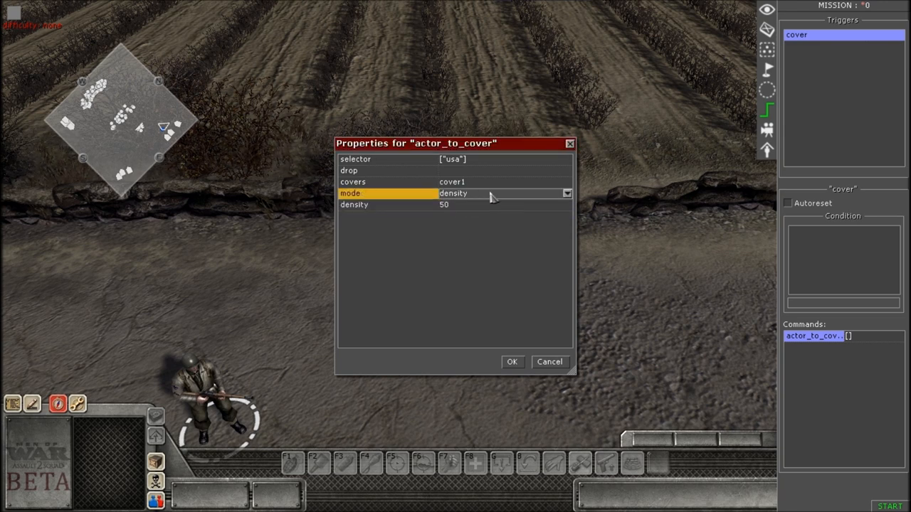
left_click(566, 194)
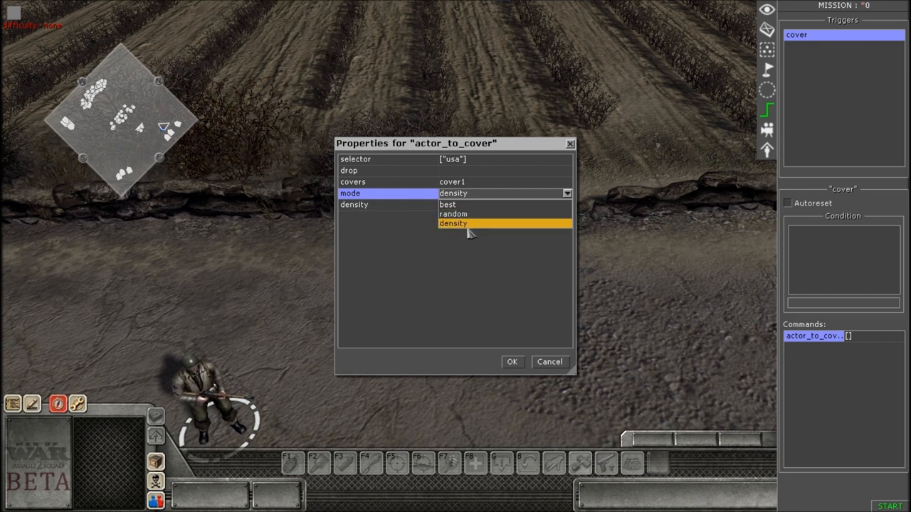
mouse_move(462, 214)
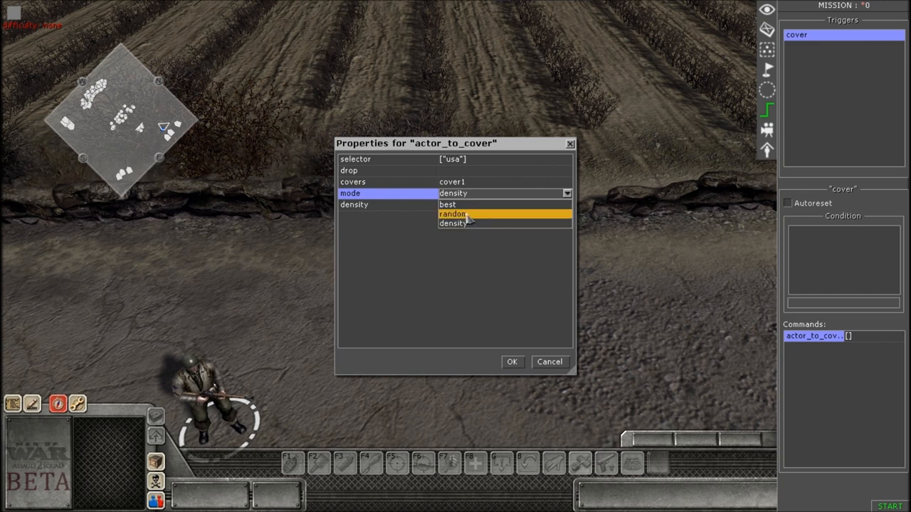
mouse_move(461, 206)
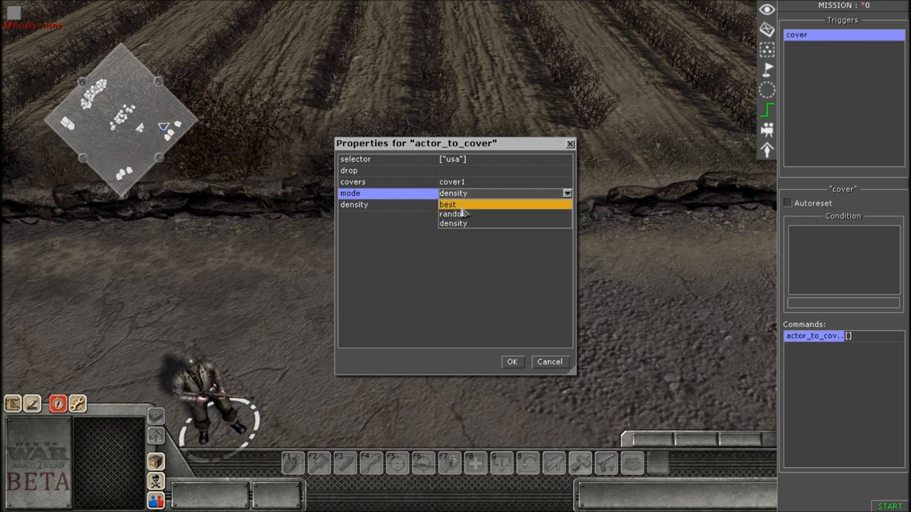
left_click(447, 204)
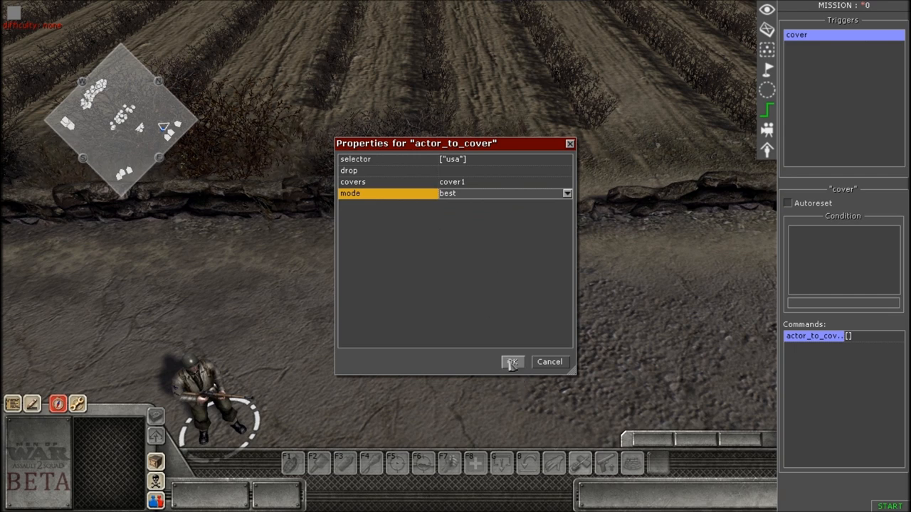
mouse_move(475, 246)
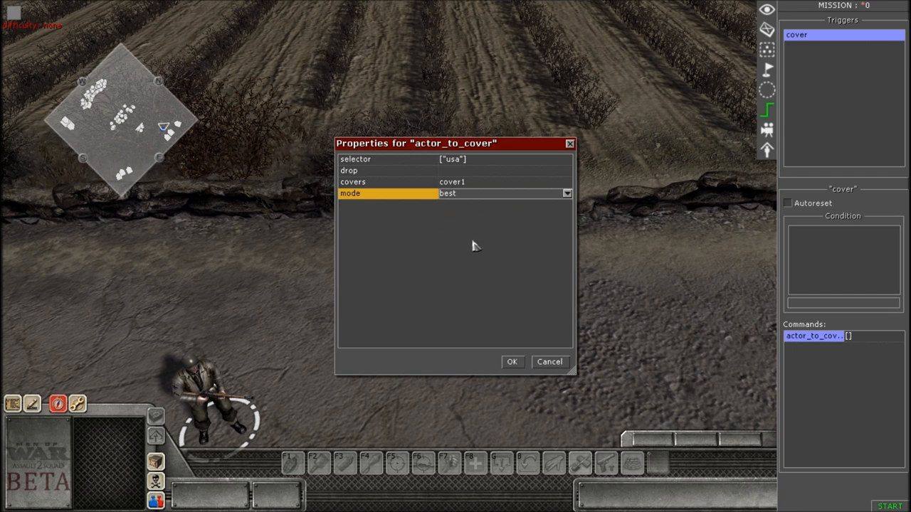
mouse_move(500, 370)
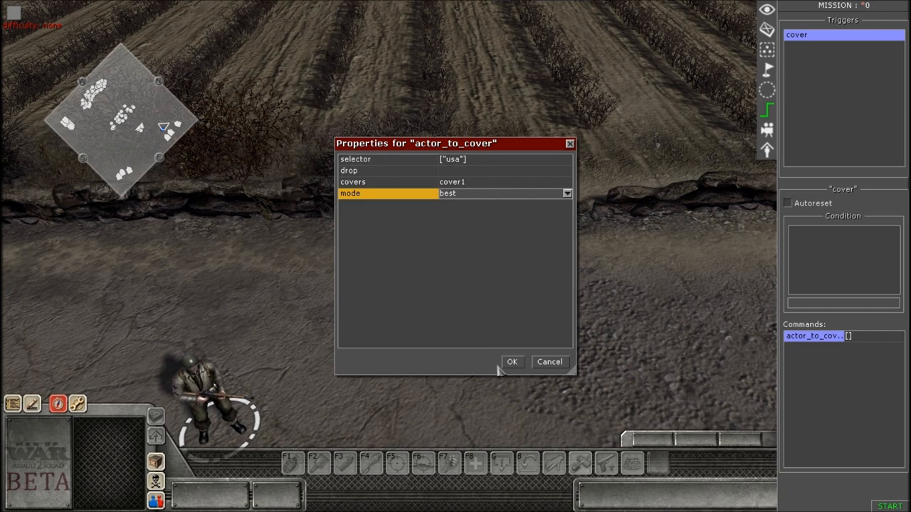
left_click(512, 362)
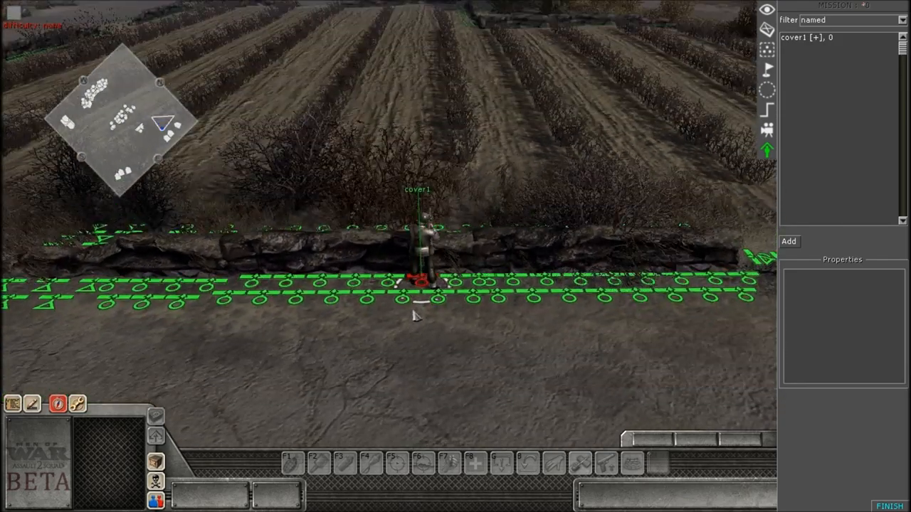
Test-run the rifleman moving to cover1, then select the cover1 point on the wall.
left_click(890, 505)
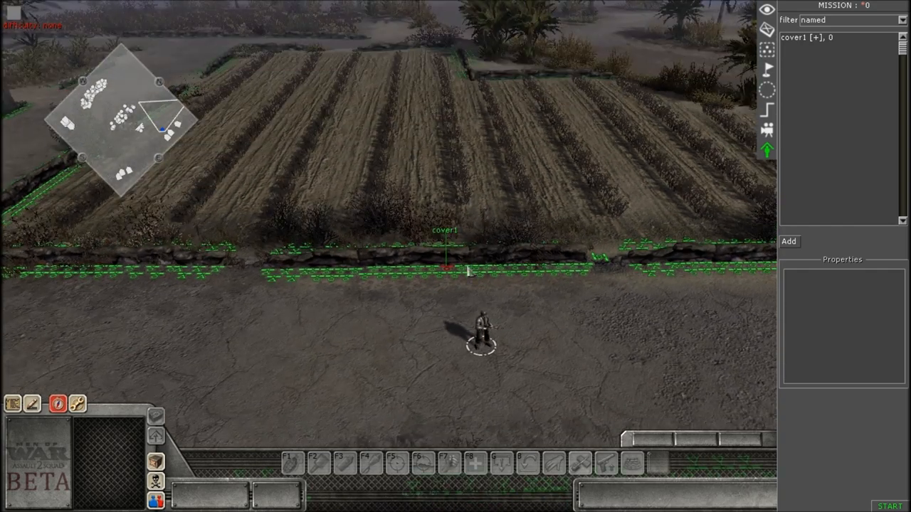
mouse_move(434, 148)
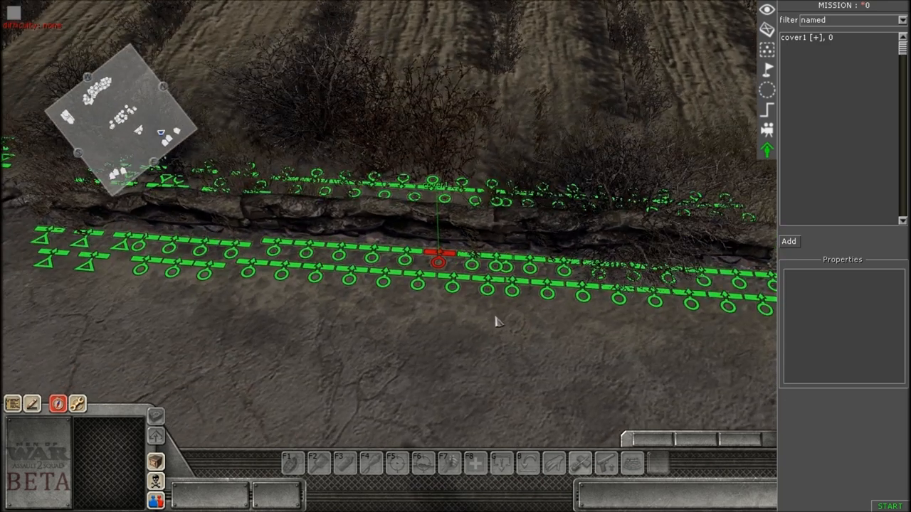
left_click(766, 110)
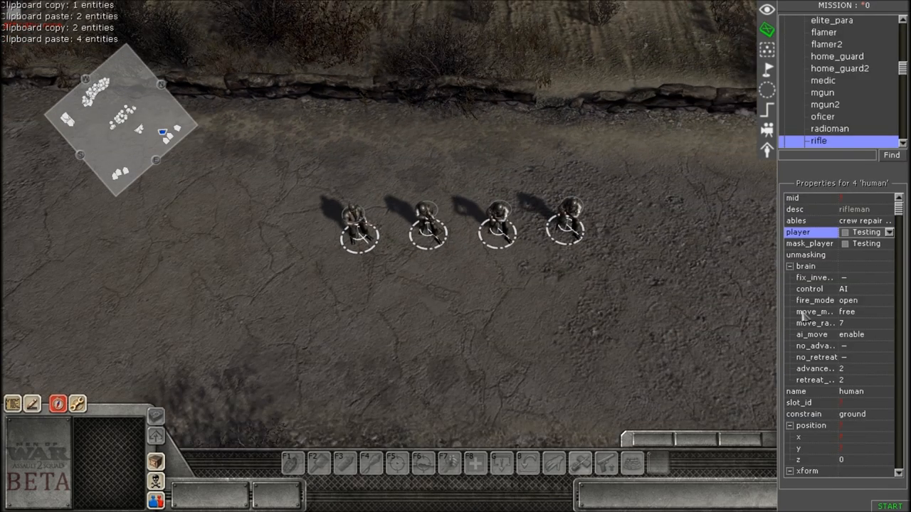
Paste more rifleman copies up to ten and give them all the usa tag.
key("ctrl+v")
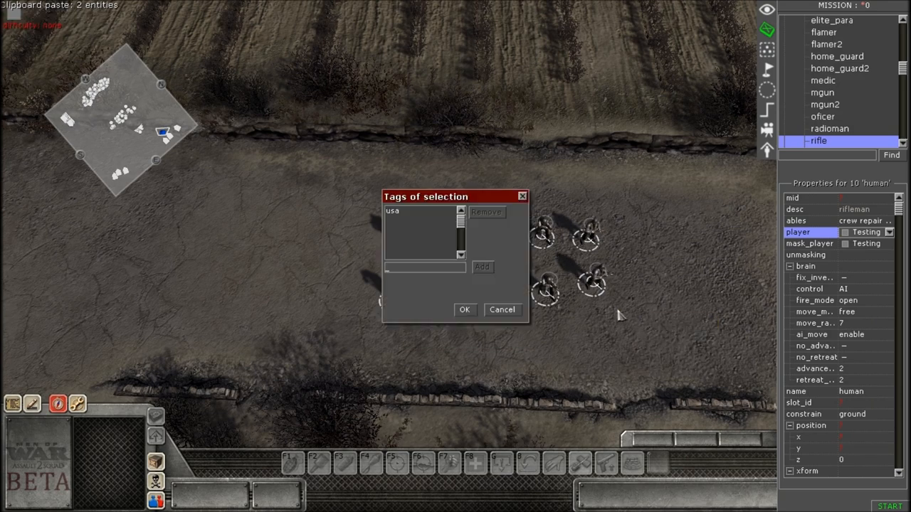
left_click(413, 211)
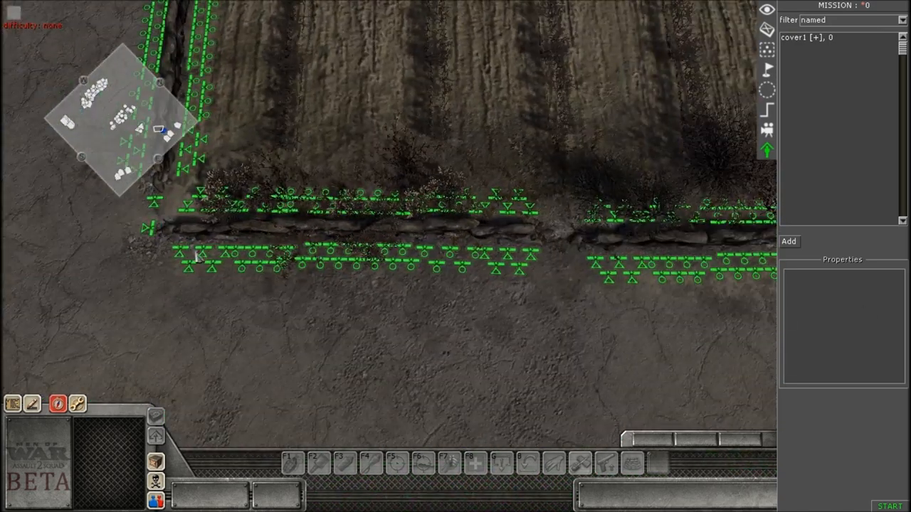
Name the left wall section's cover points cover2 and the middle section's cover1.
left_click_drag(196, 256, 569, 301)
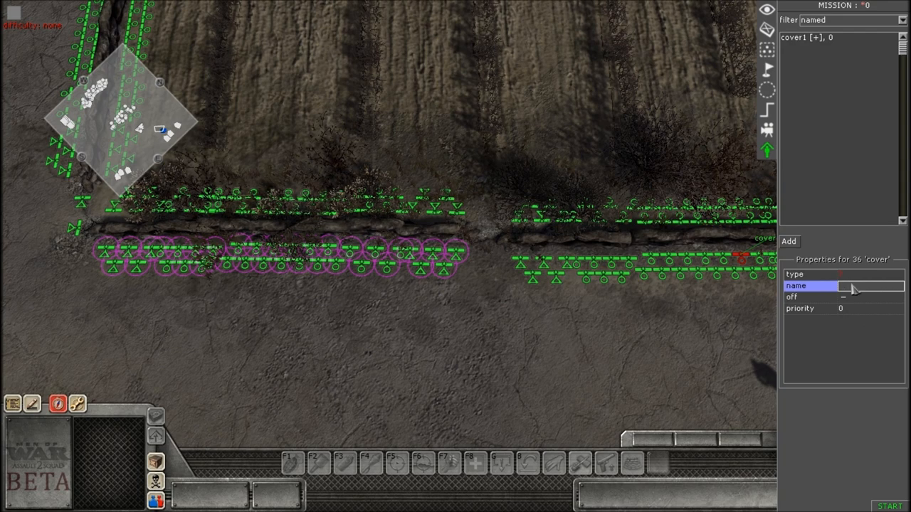
type("cover2")
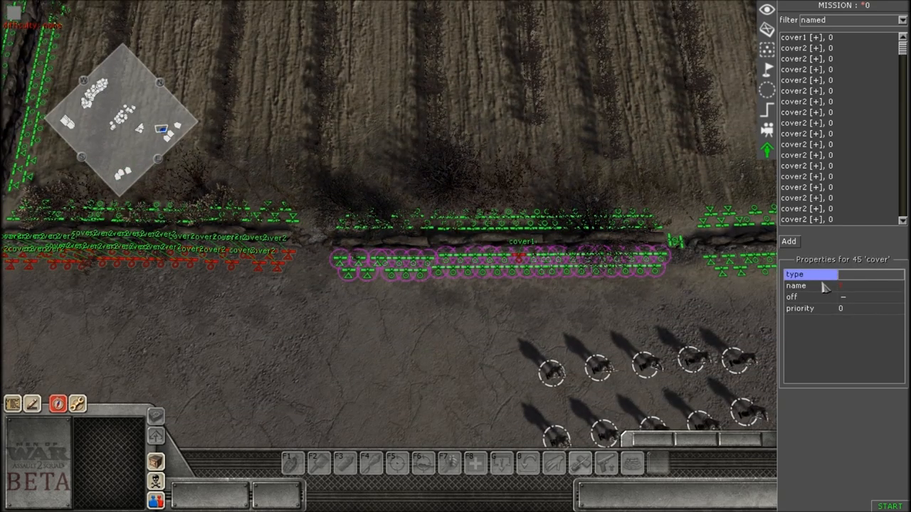
left_click(868, 286)
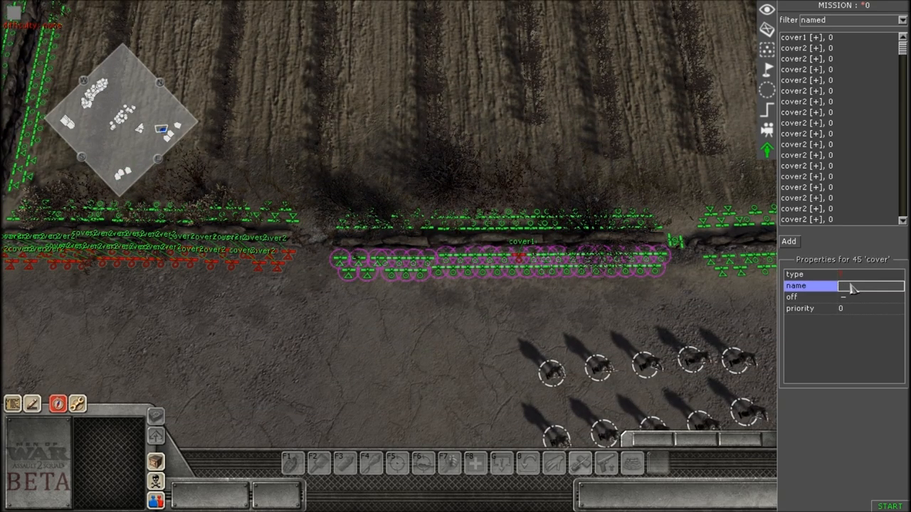
type("cover1")
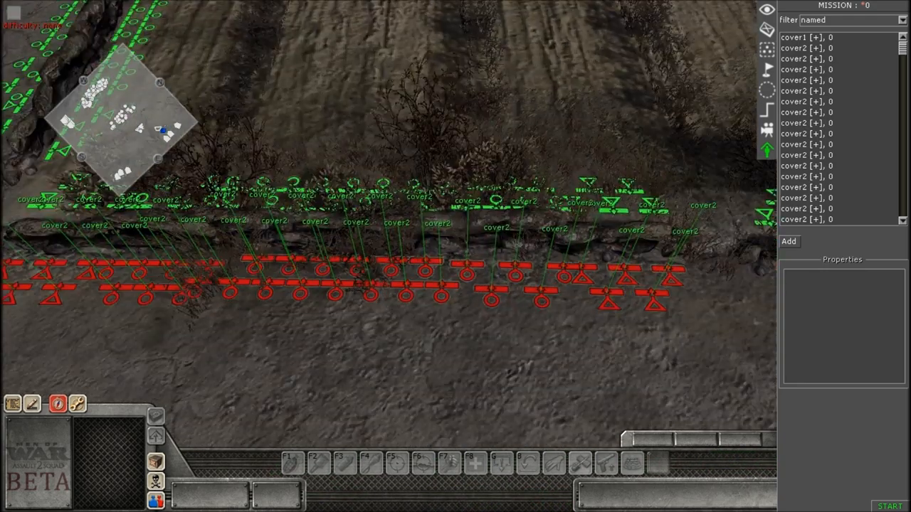
Scroll to look over the labelled cover2 points before returning to triggers.
scroll("down", 3)
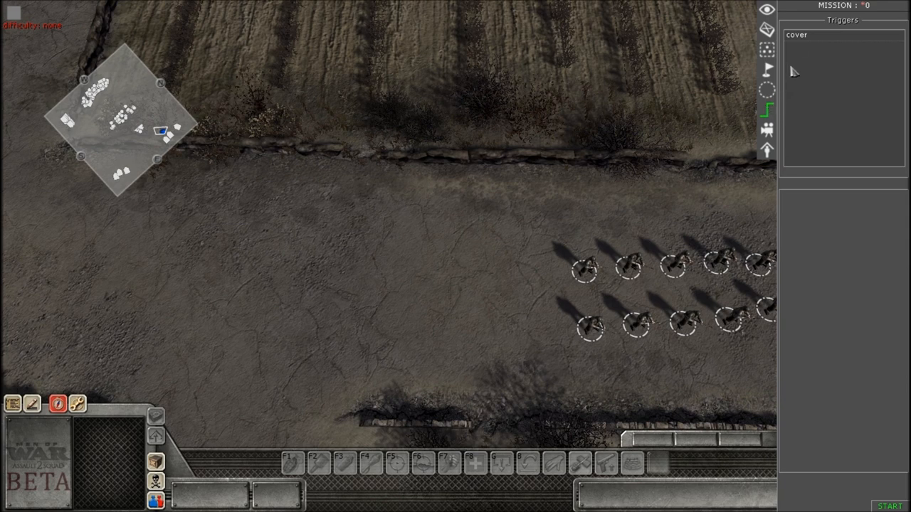
Add cover2 to the cover trigger's actor_to_cover covers and set its mode to random.
left_click(795, 34)
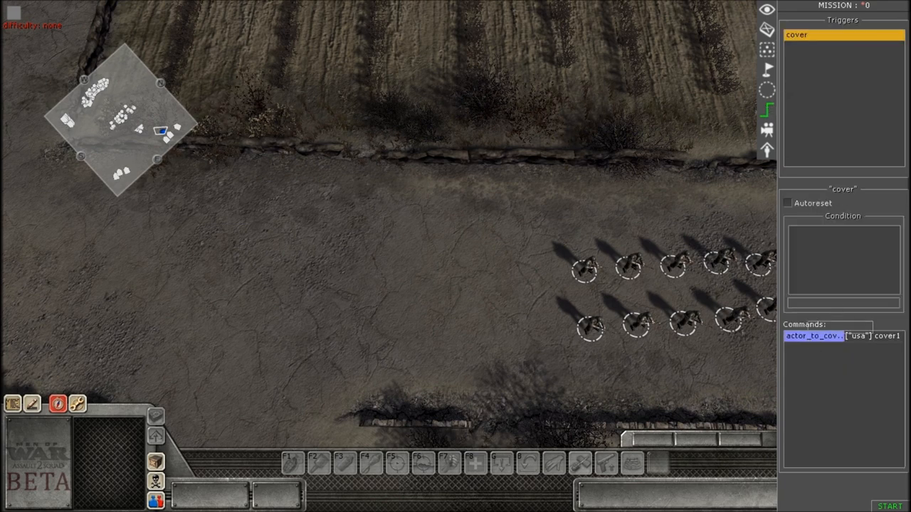
double_click(811, 335)
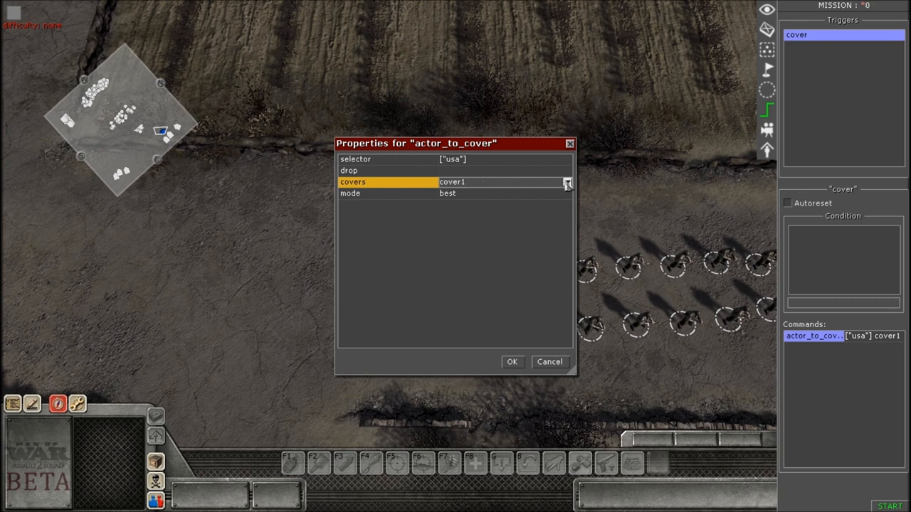
left_click(567, 182)
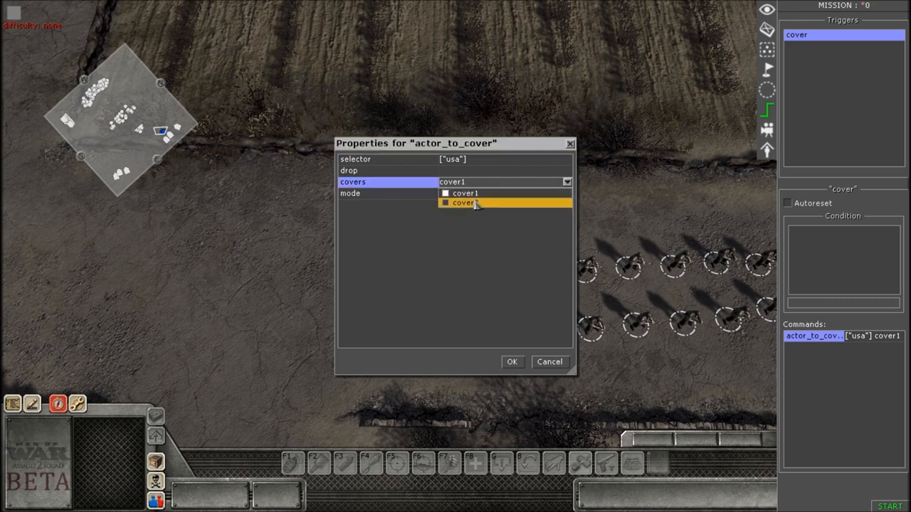
left_click(445, 203)
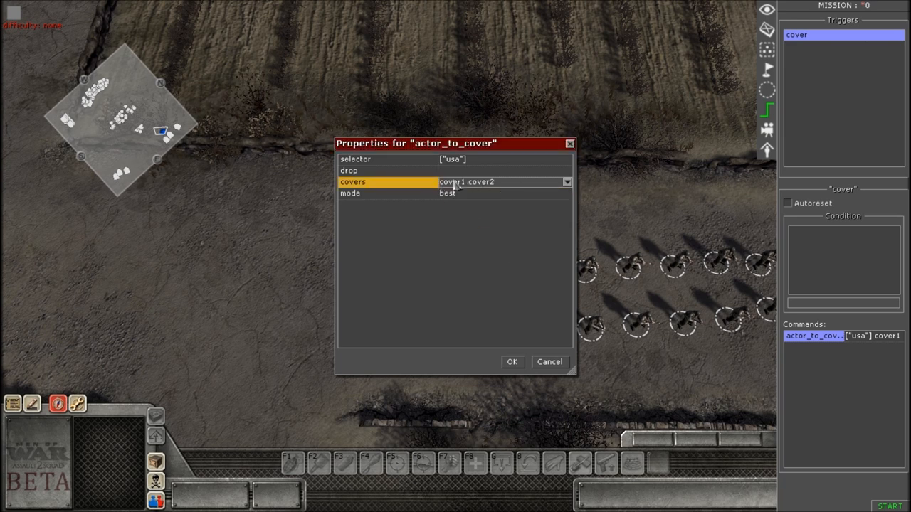
mouse_move(486, 205)
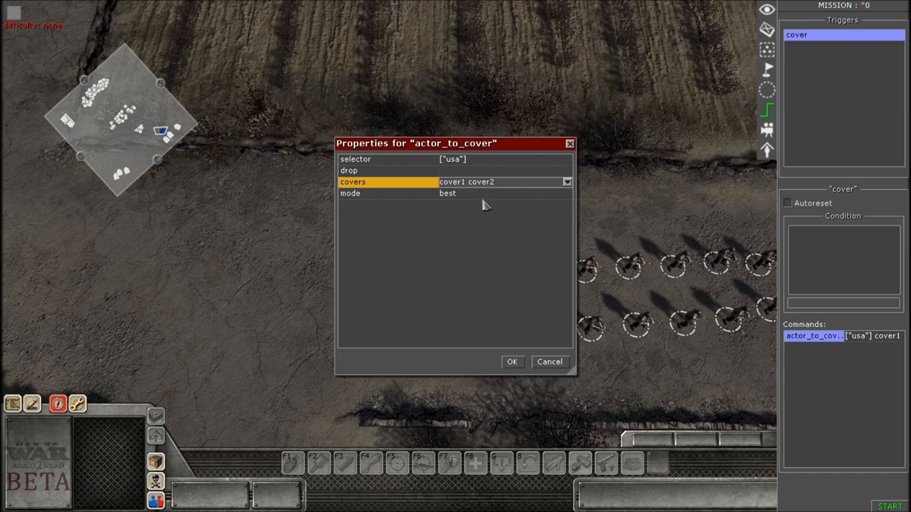
left_click(567, 193)
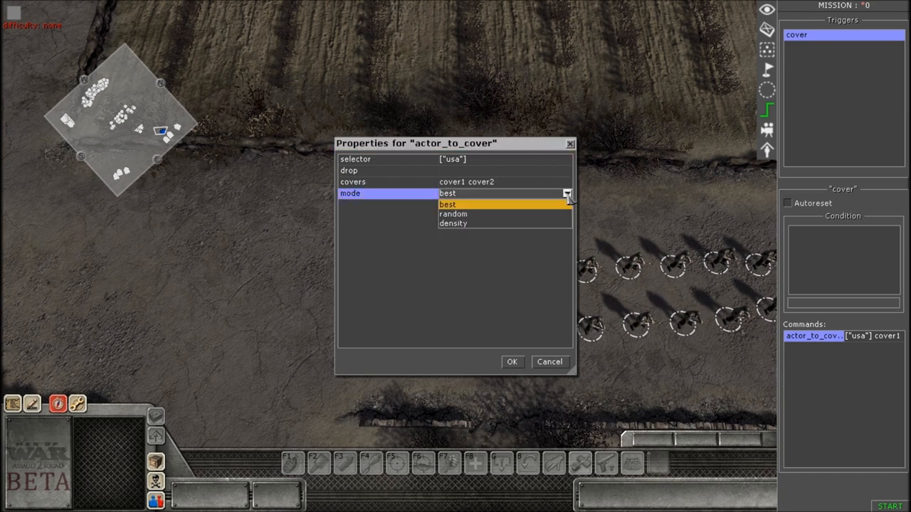
left_click(453, 213)
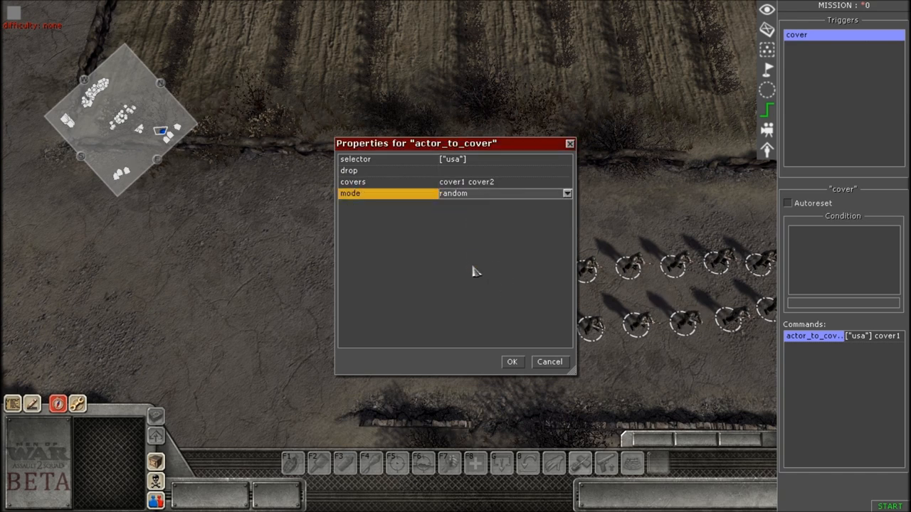
mouse_move(454, 274)
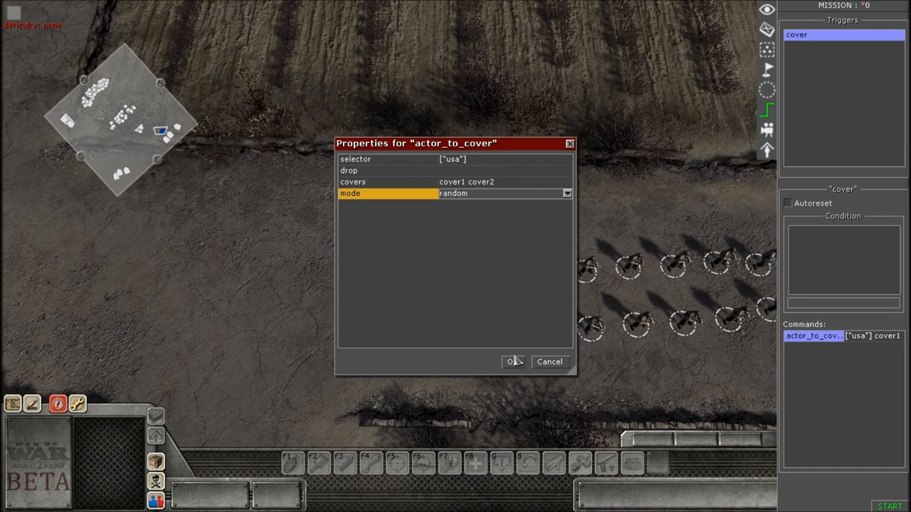
left_click(511, 362)
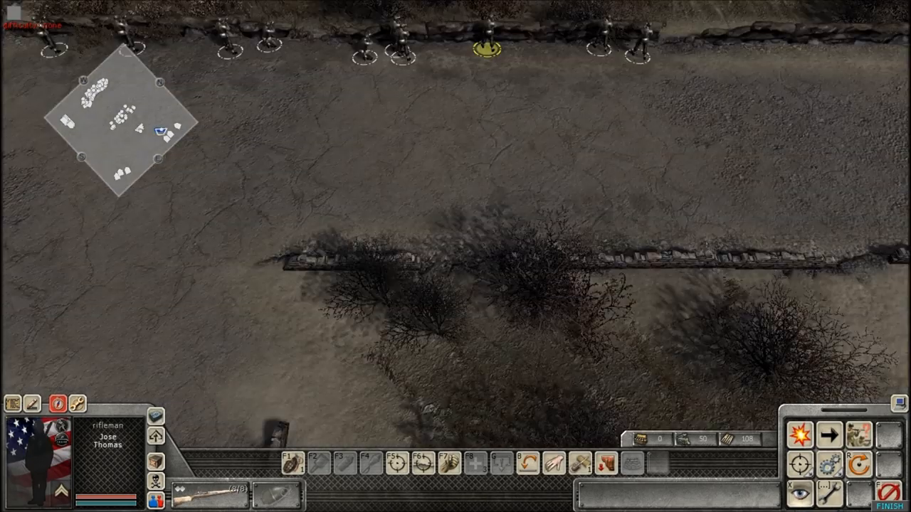
Select one rifleman during the test run to inspect him.
left_click(443, 313)
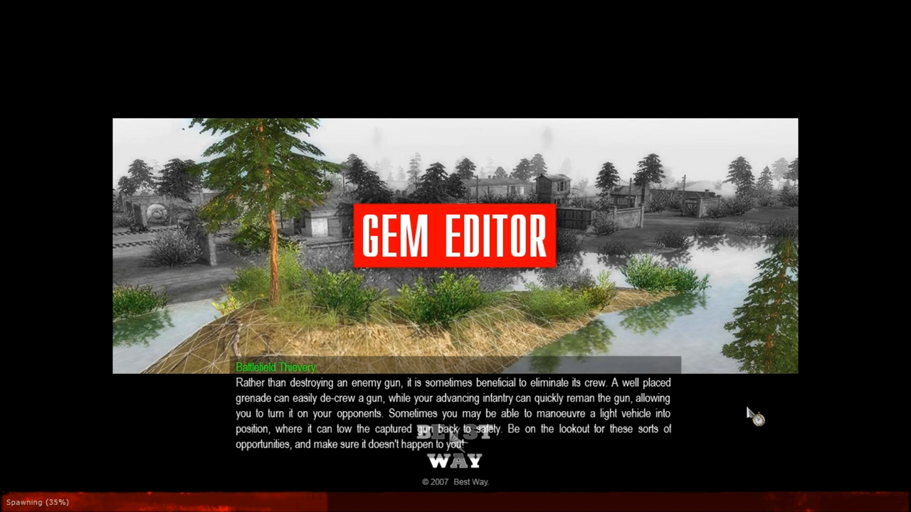
mouse_move(681, 382)
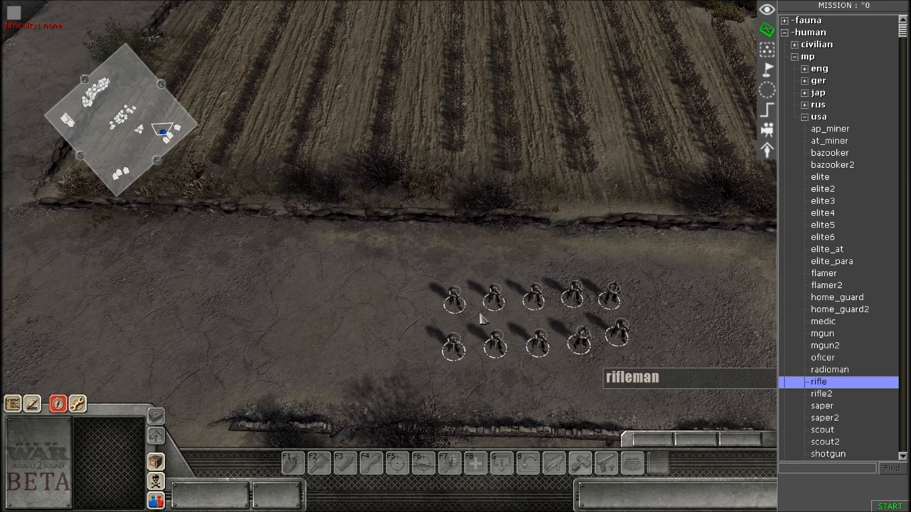
mouse_move(473, 309)
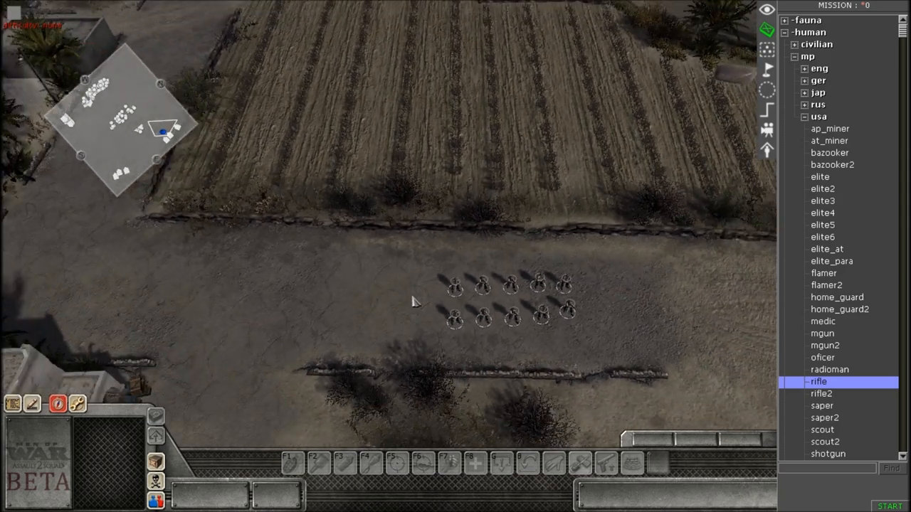
mouse_move(393, 290)
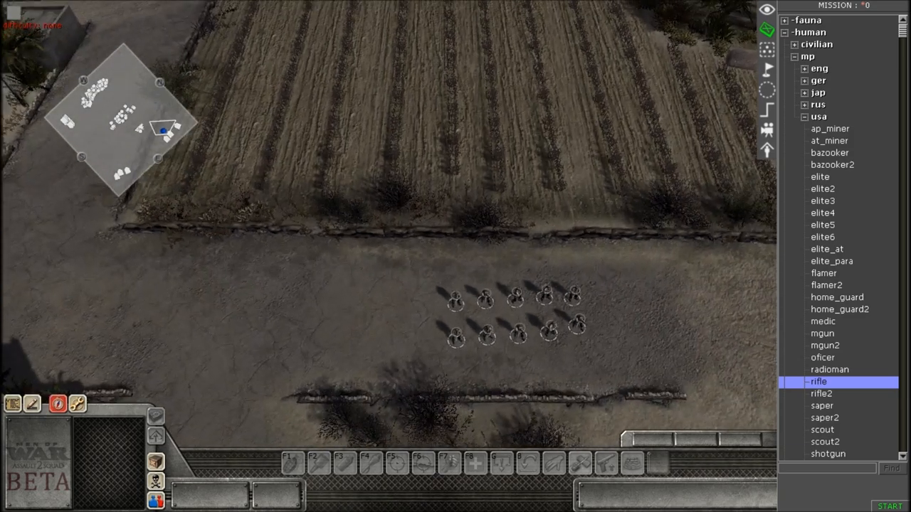
mouse_move(409, 207)
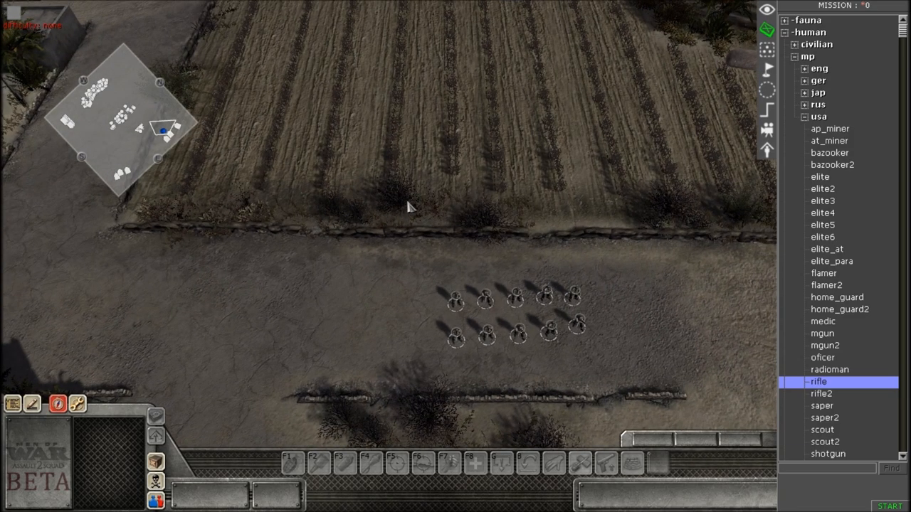